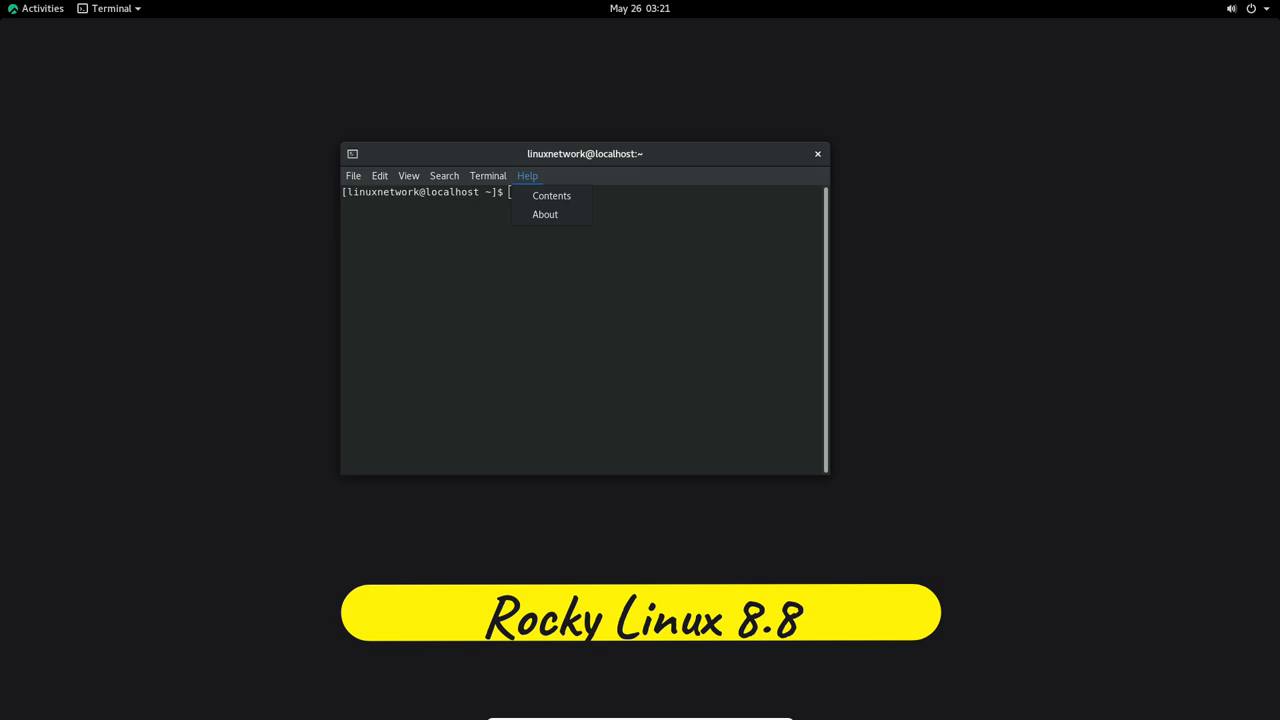
# Dismiss the Help menu and run uname to print the kernel release 4.18.0-477.10.1.el8_8.x86_64.
pyautogui.click(544, 214)
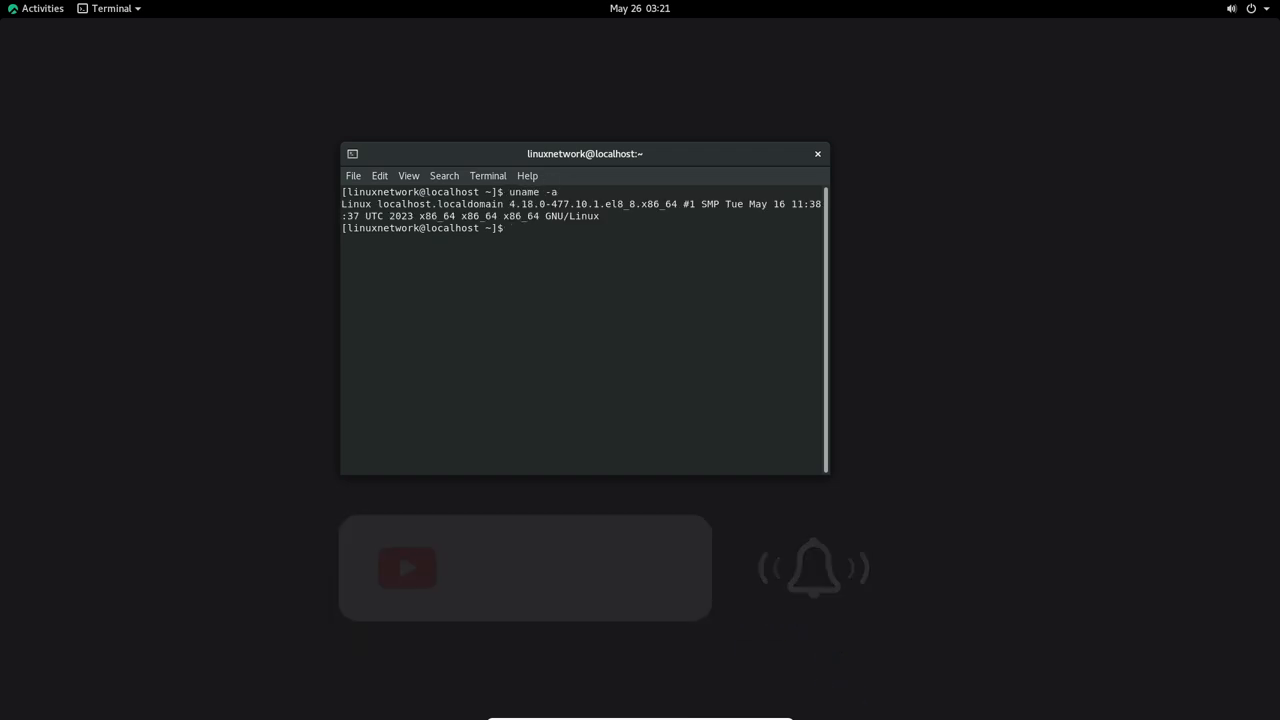
pyautogui.write('uname')
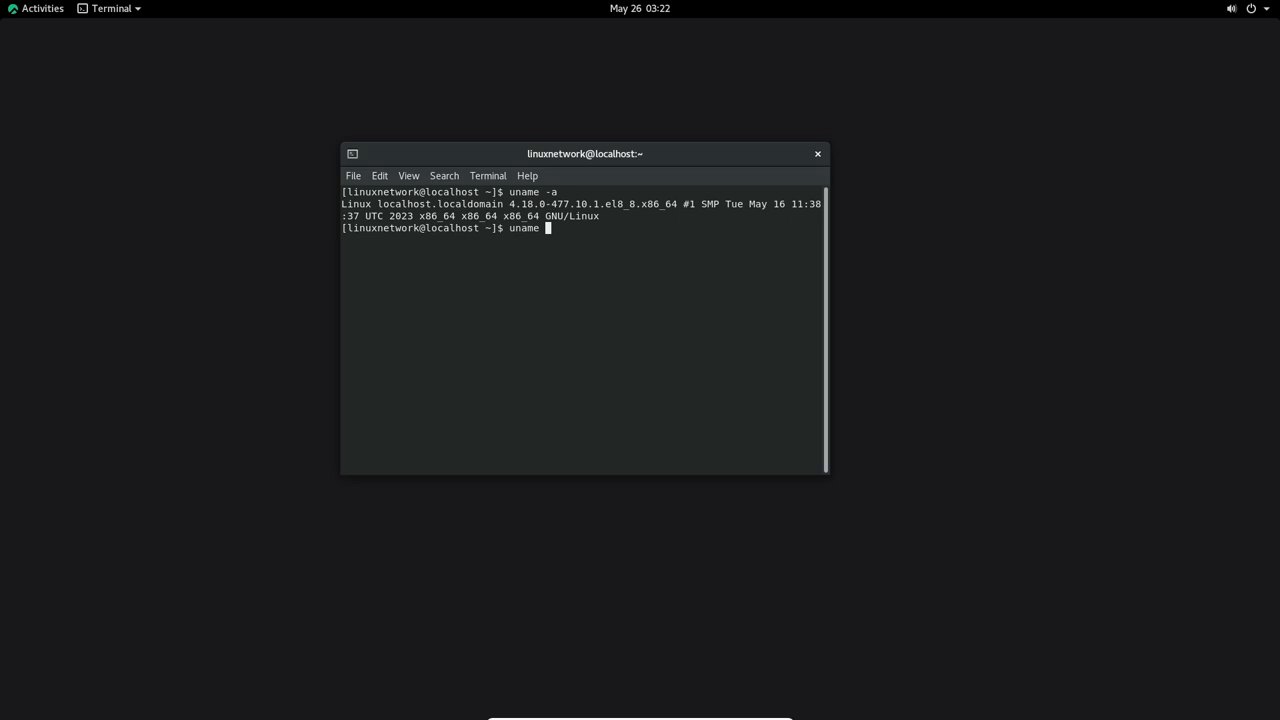
pyautogui.press('Return')
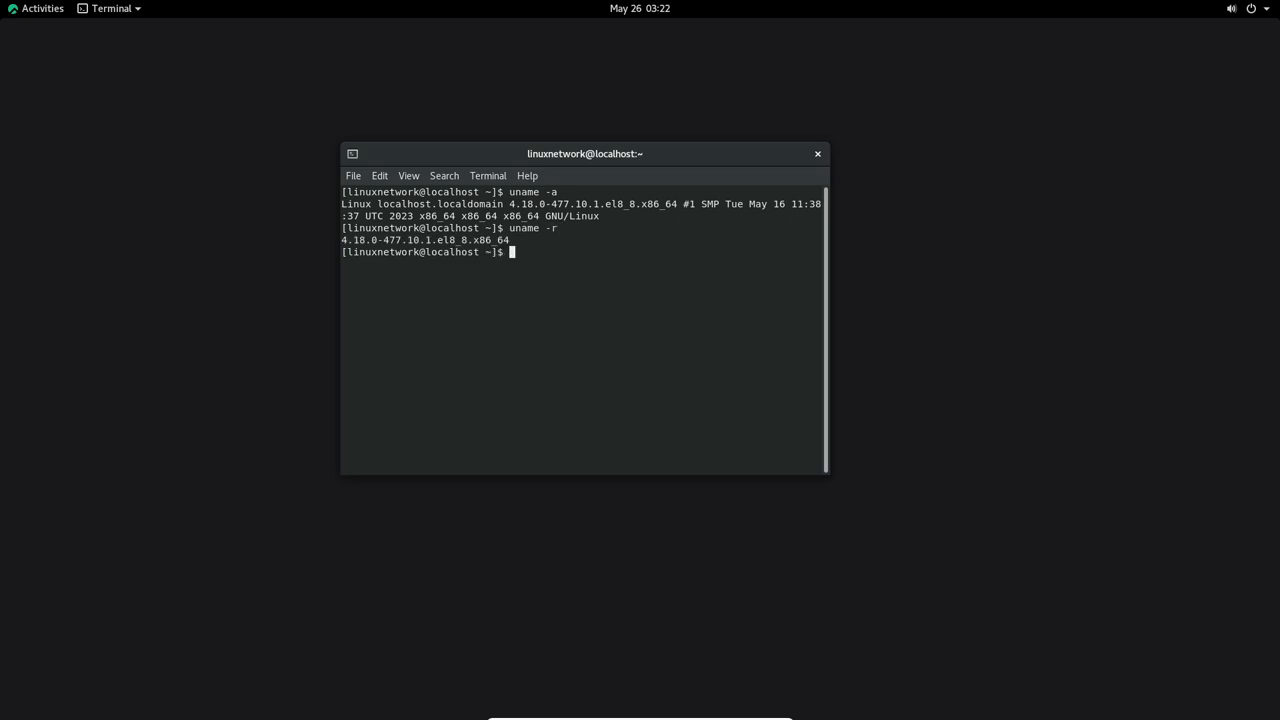
# Close the terminal and launch Files from the Activities dash.
pyautogui.click(816, 152)
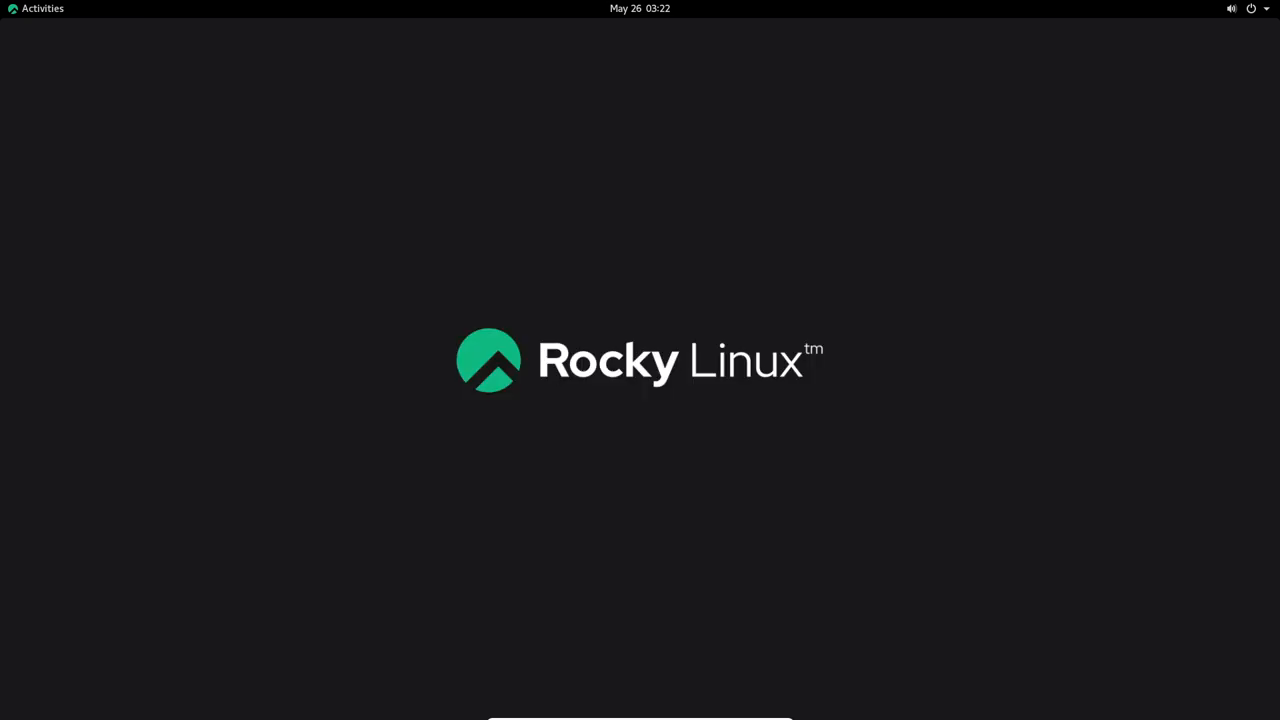
pyautogui.click(42, 8)
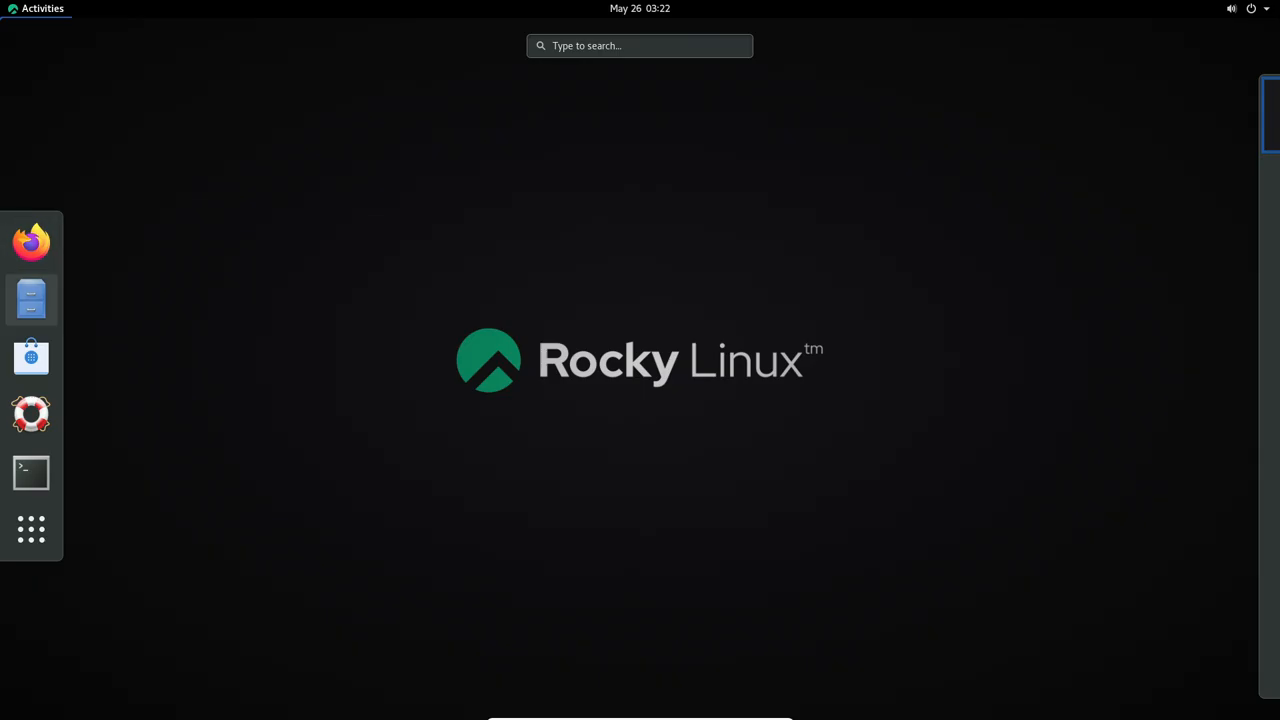
pyautogui.click(32, 300)
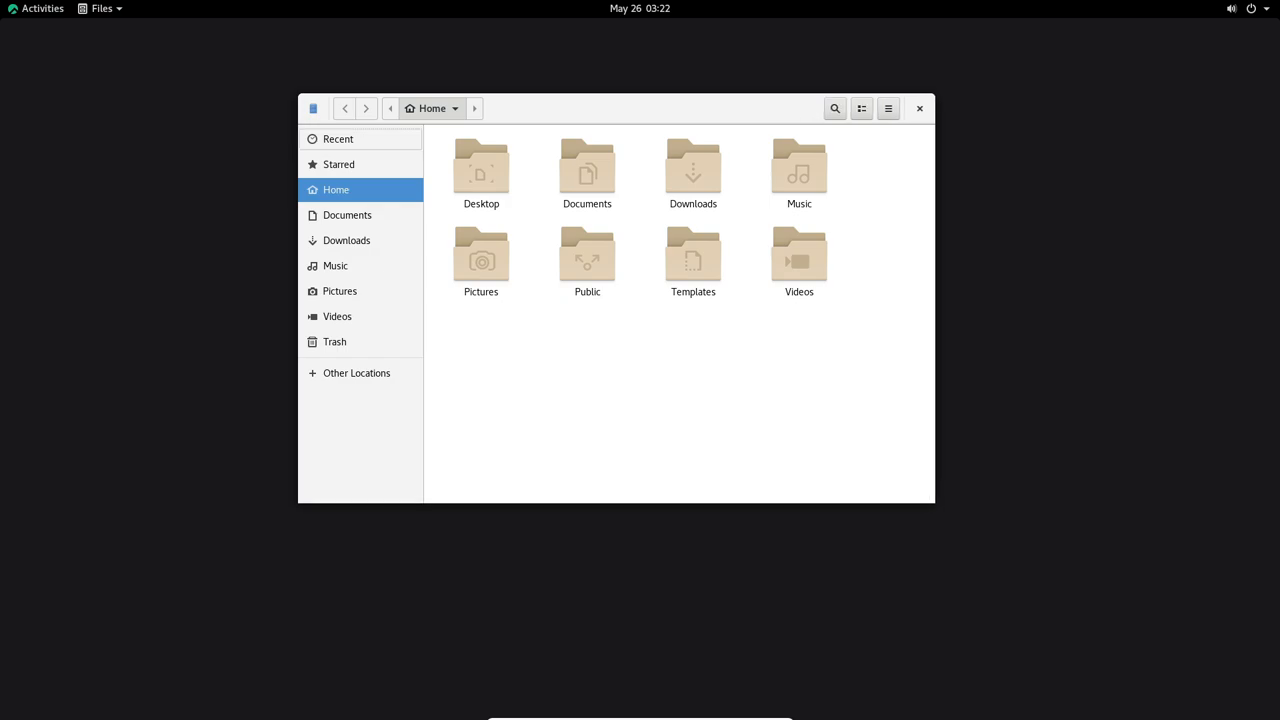
# Shrink the Home folder icons with the view zoom controls.
pyautogui.click(860, 108)
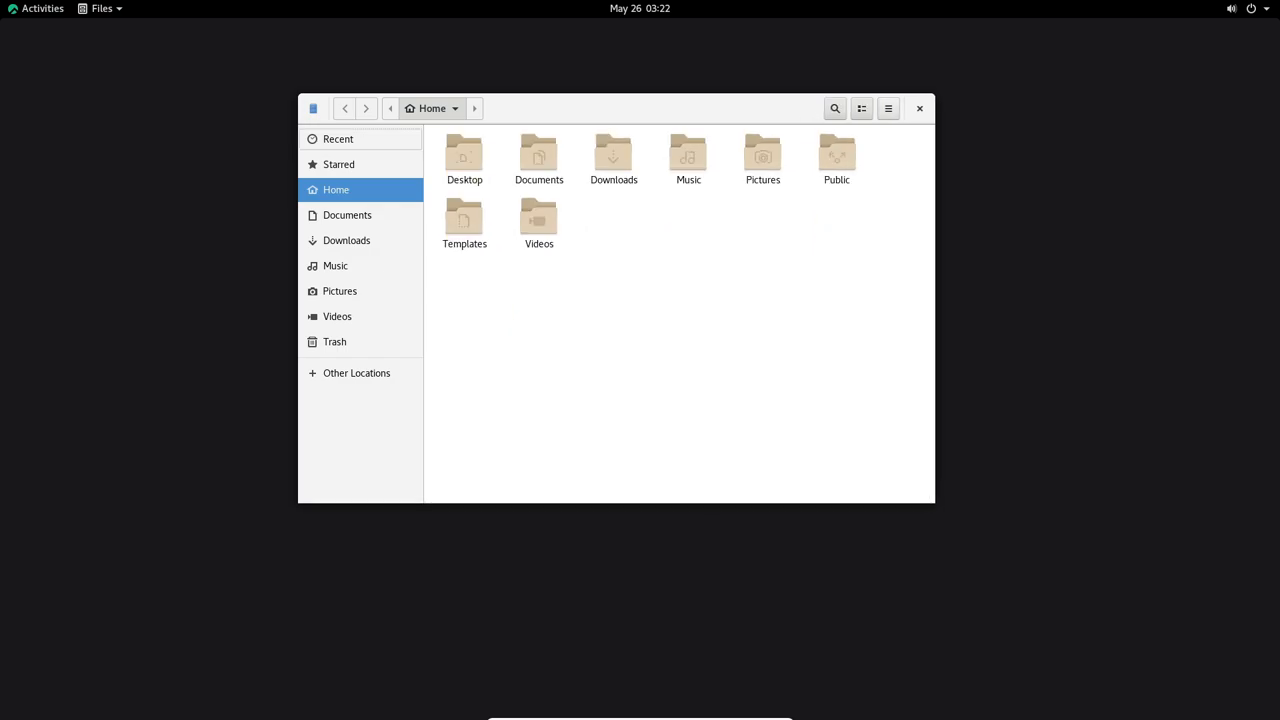
pyautogui.click(888, 108)
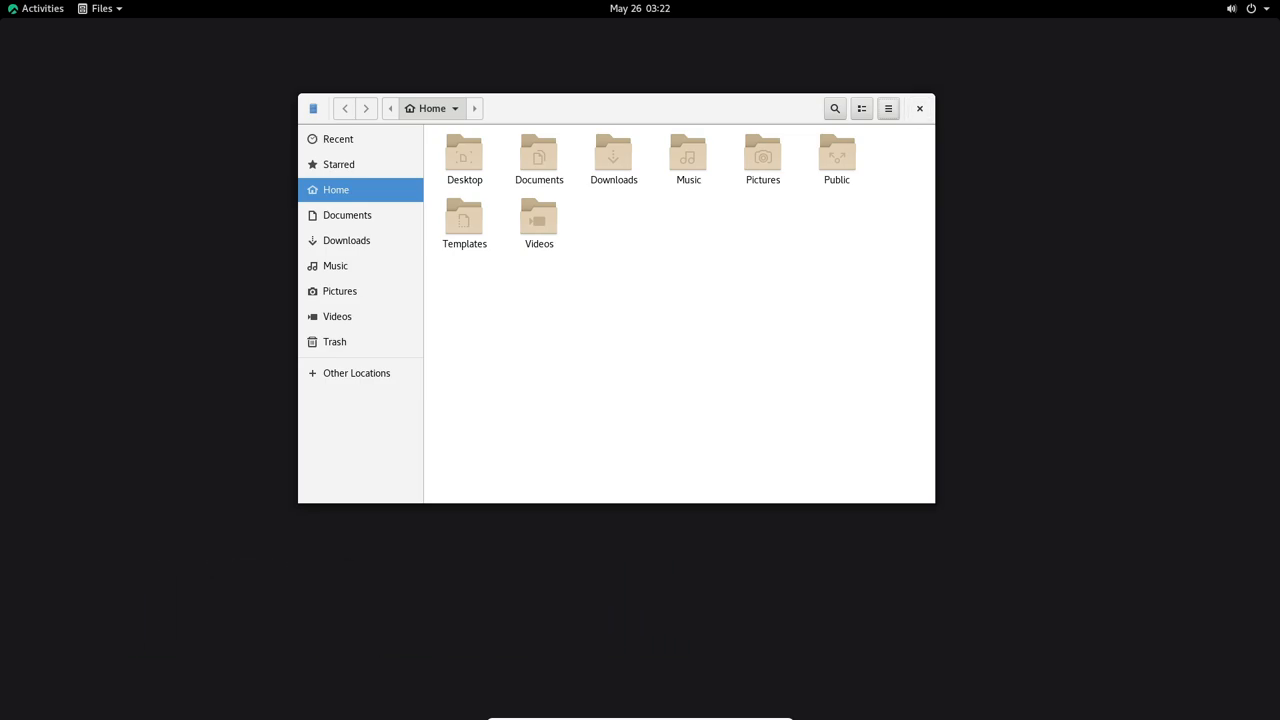
# View the Files About dialog showing version 3.28.1-stable, then dismiss it.
pyautogui.click(312, 108)
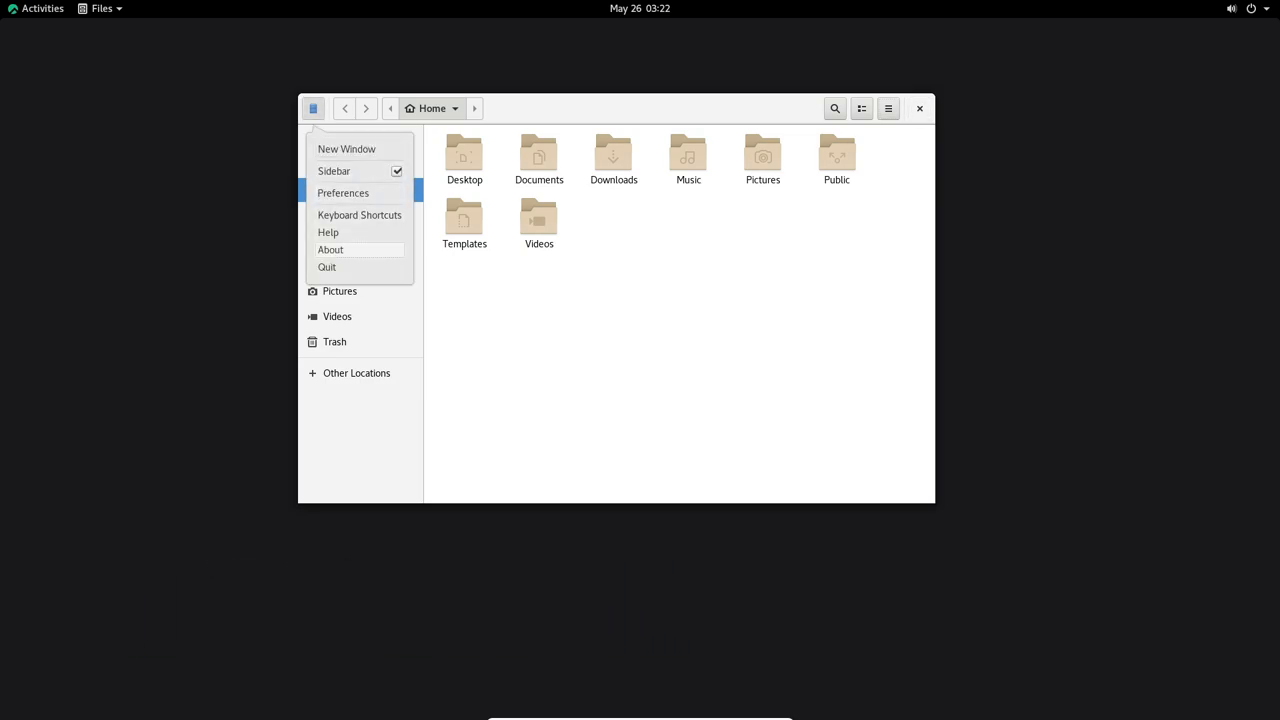
pyautogui.click(330, 248)
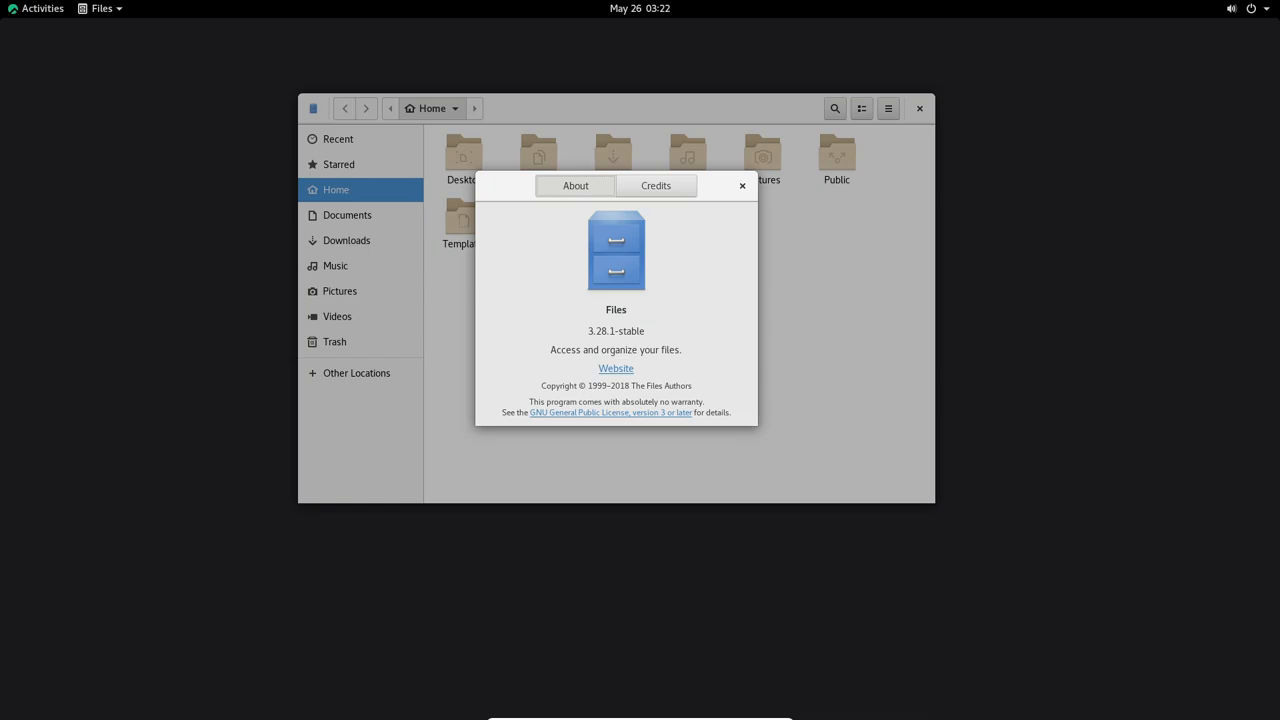
pyautogui.click(742, 186)
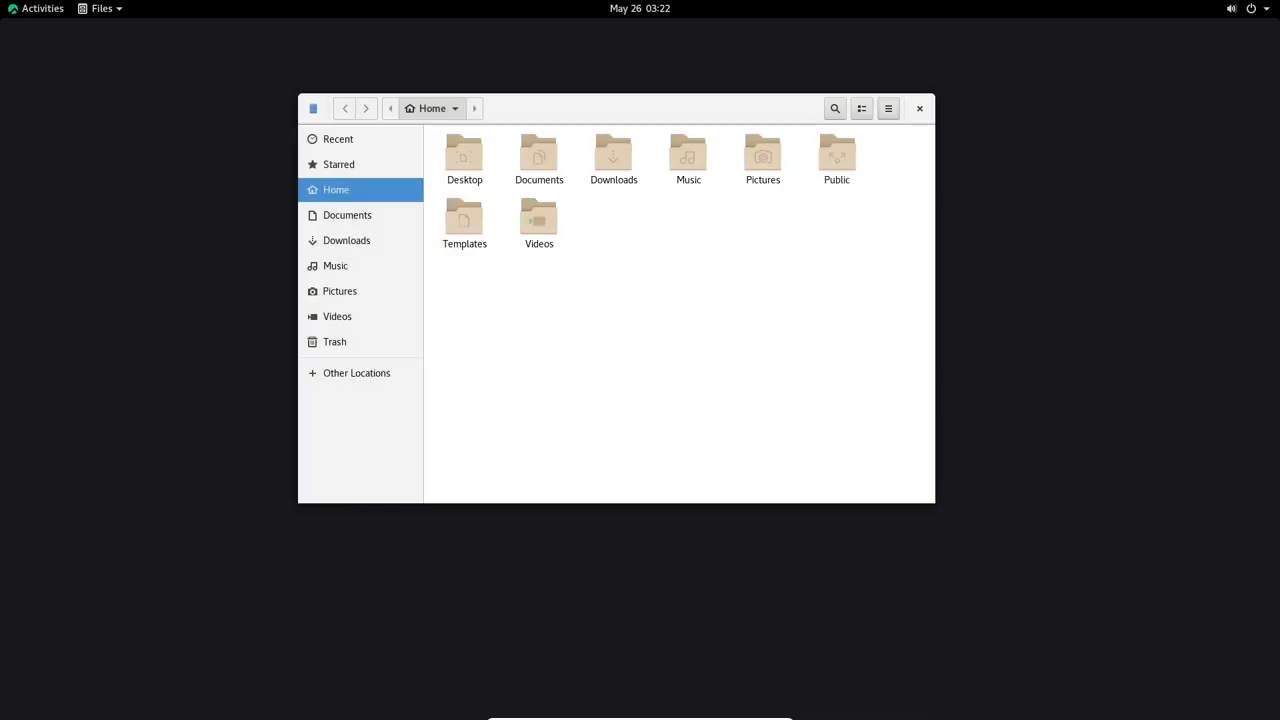
# Launch Software from Activities and switch to the Installed list.
pyautogui.click(40, 8)
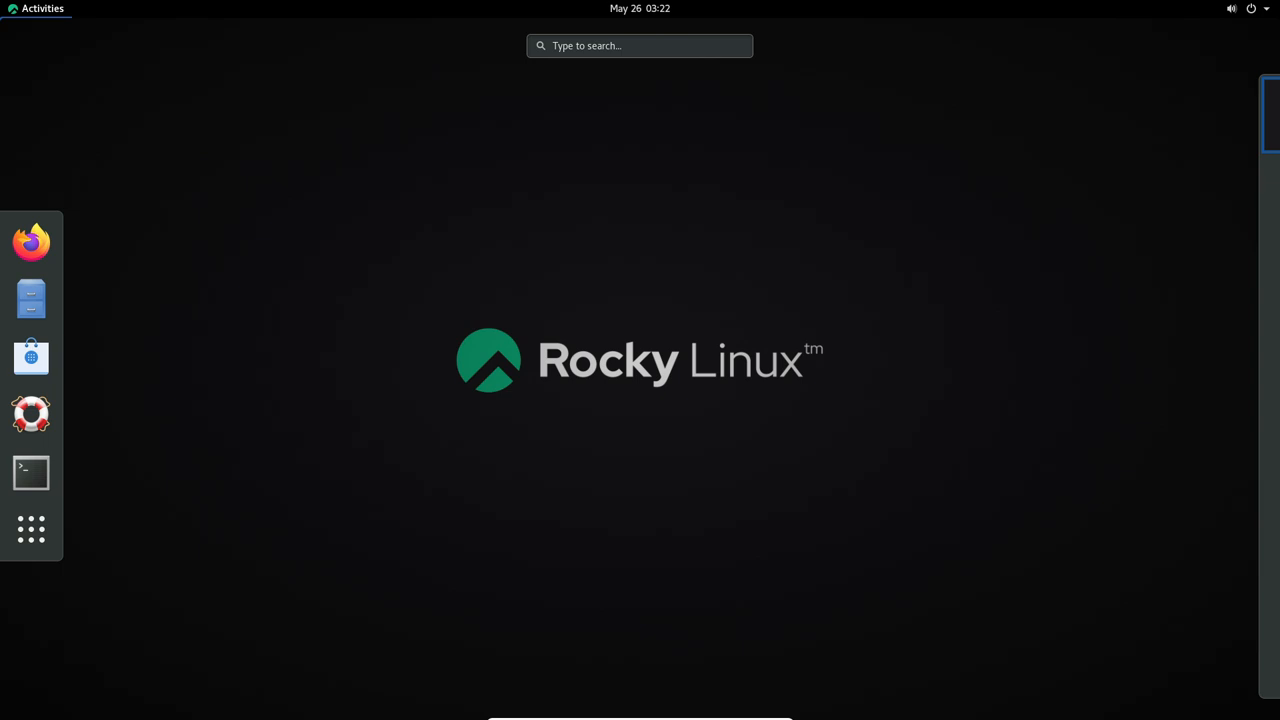
pyautogui.click(32, 356)
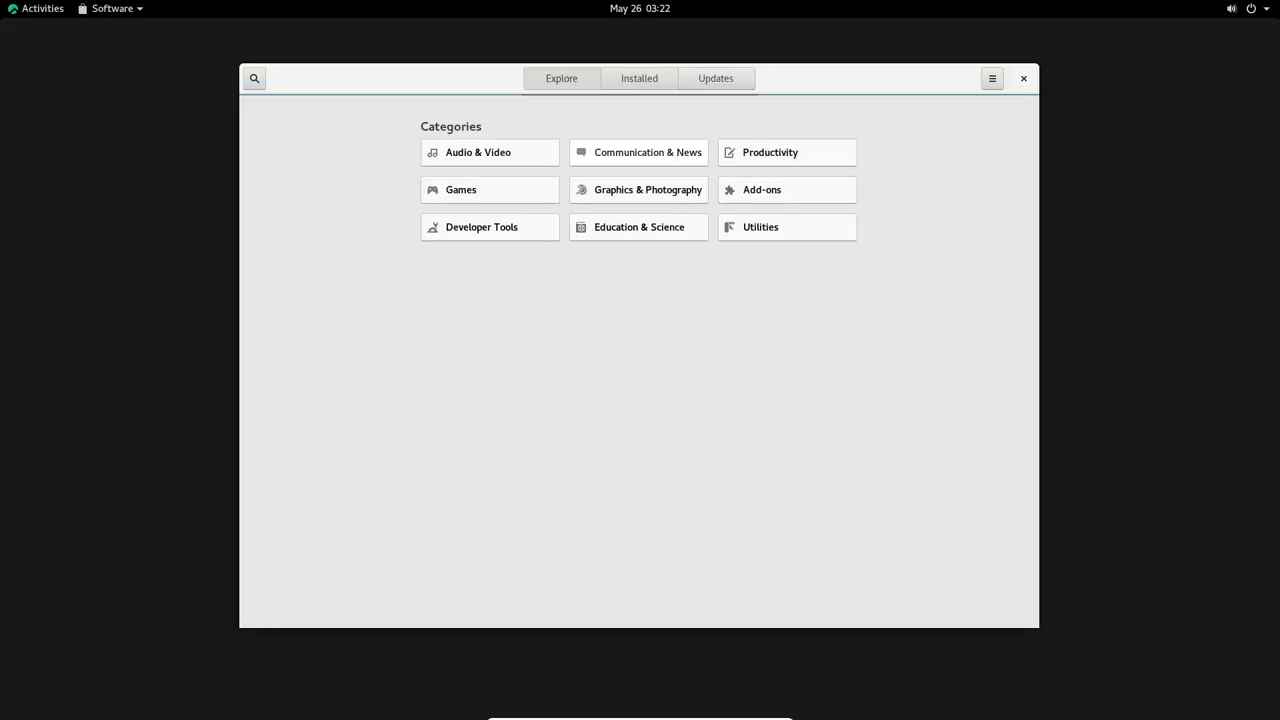
pyautogui.click(640, 78)
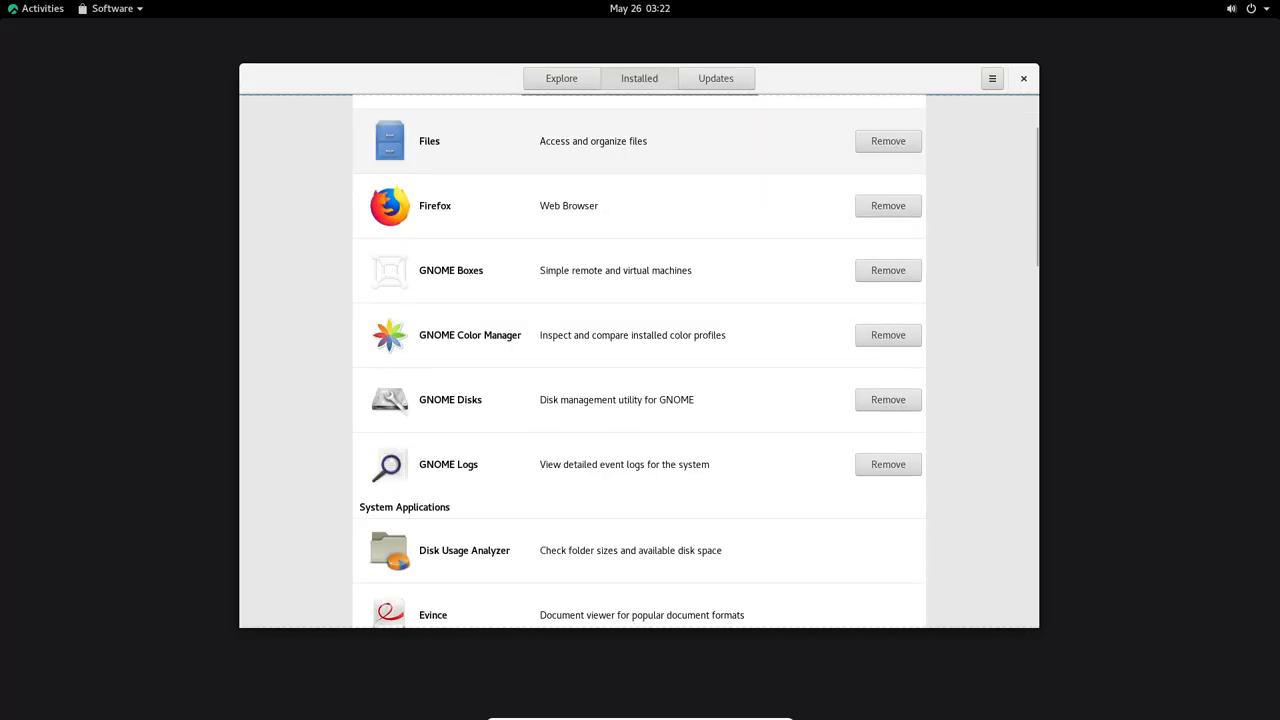
# Scroll the installed list down to the system applications and input-method add-ons.
pyautogui.scroll(-3)
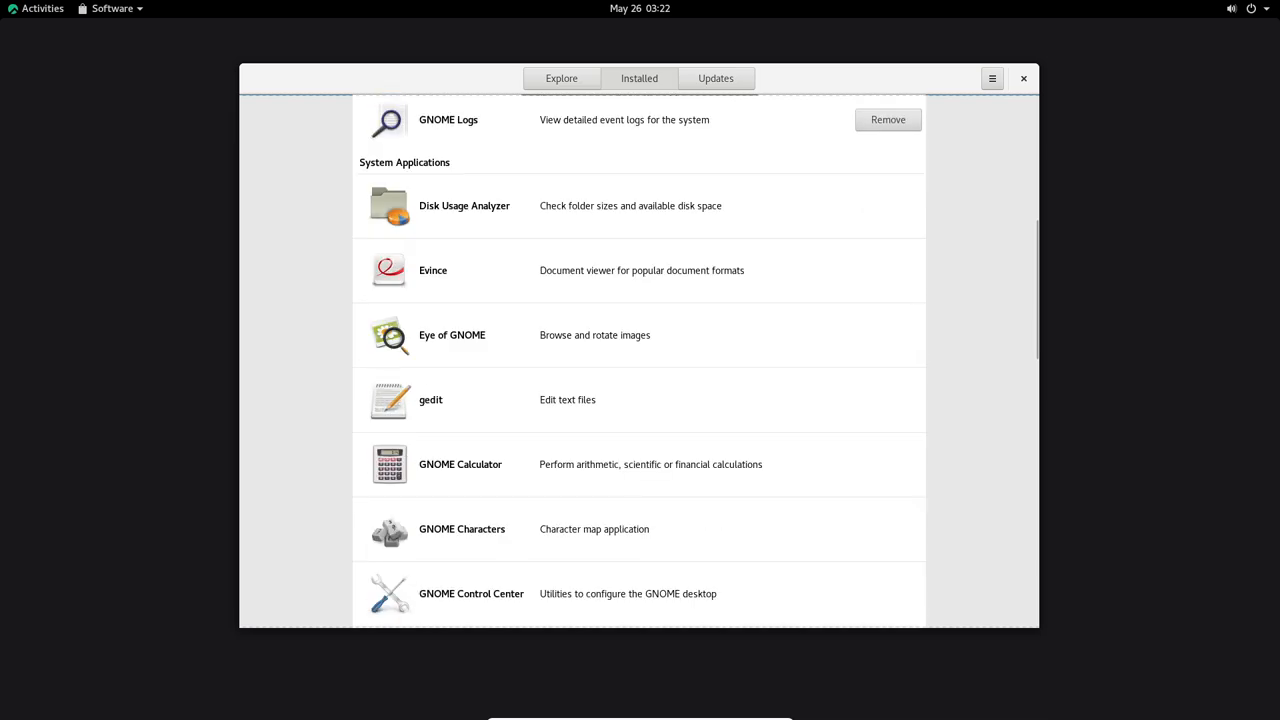
pyautogui.scroll(-3)
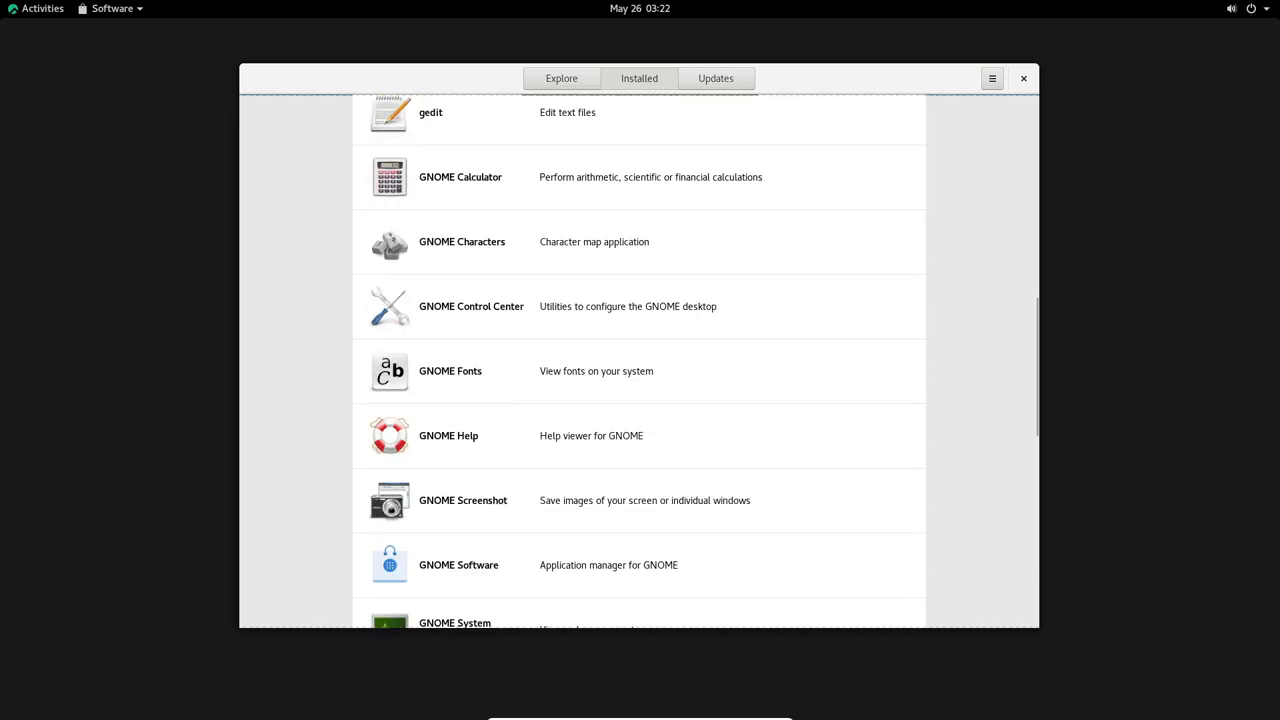
pyautogui.scroll(-3)
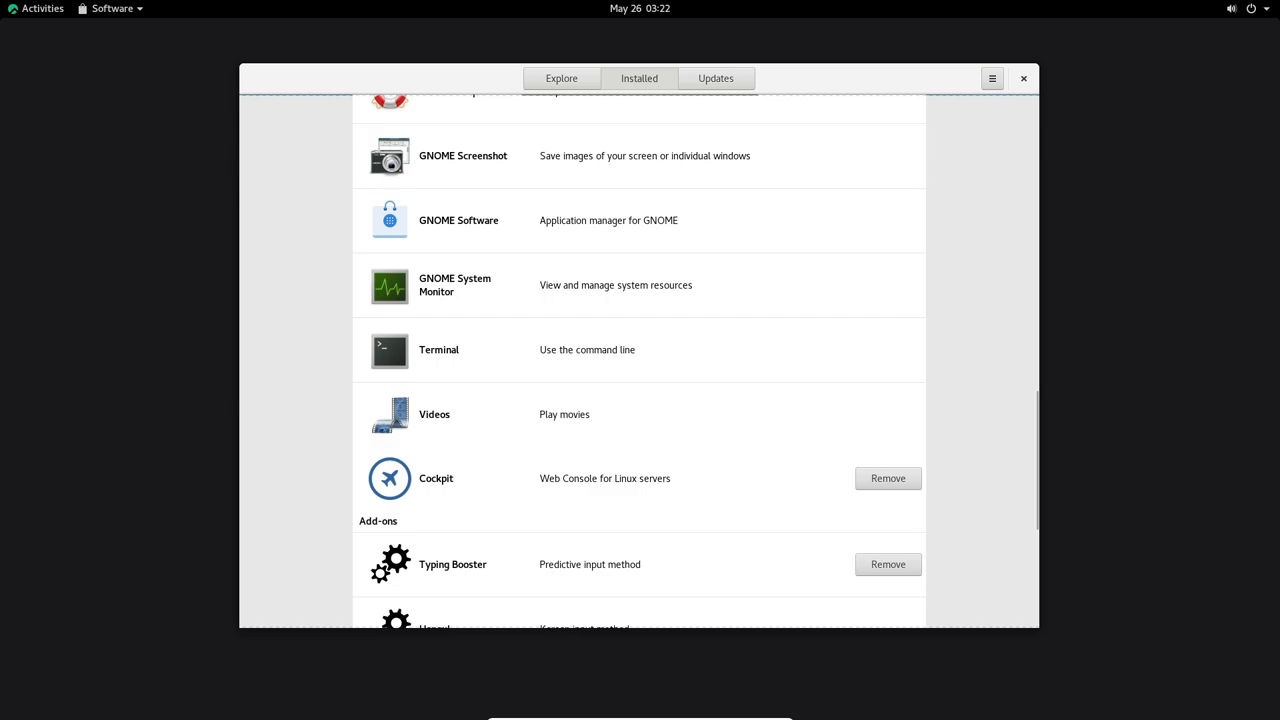
pyautogui.scroll(-3)
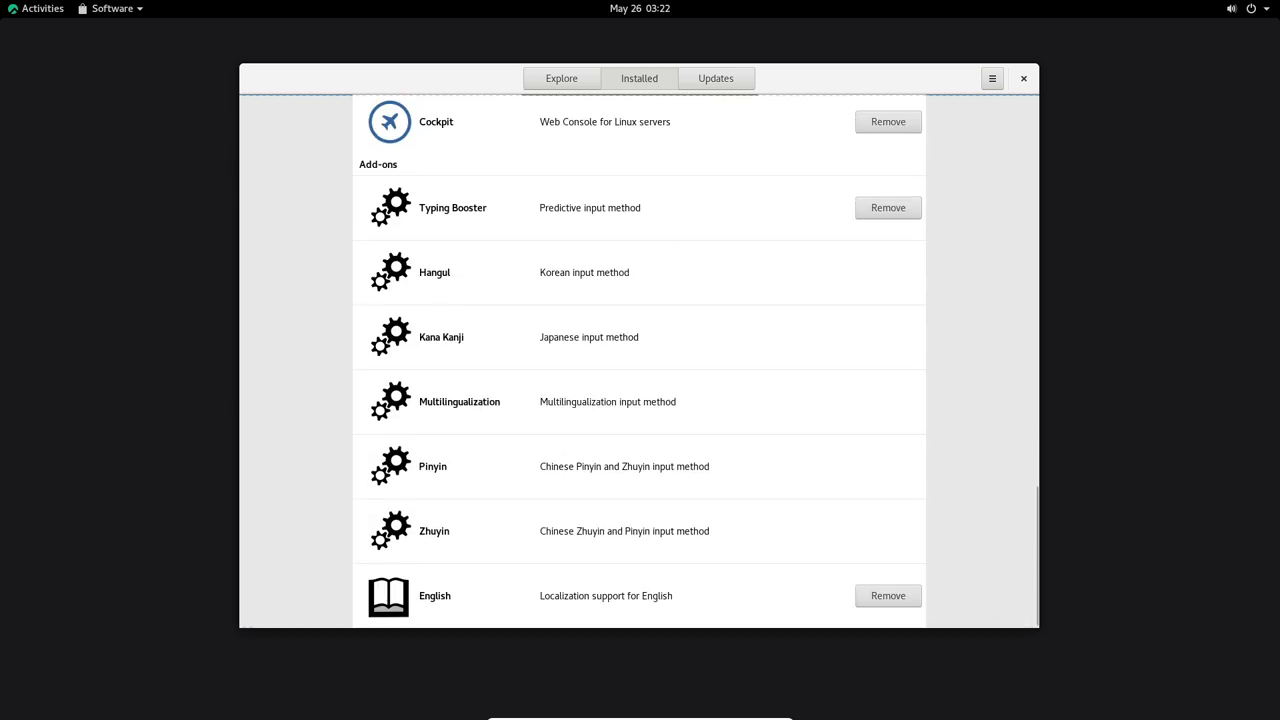
# Close Software and open the Utilities group from the Activities applications view.
pyautogui.click(1024, 78)
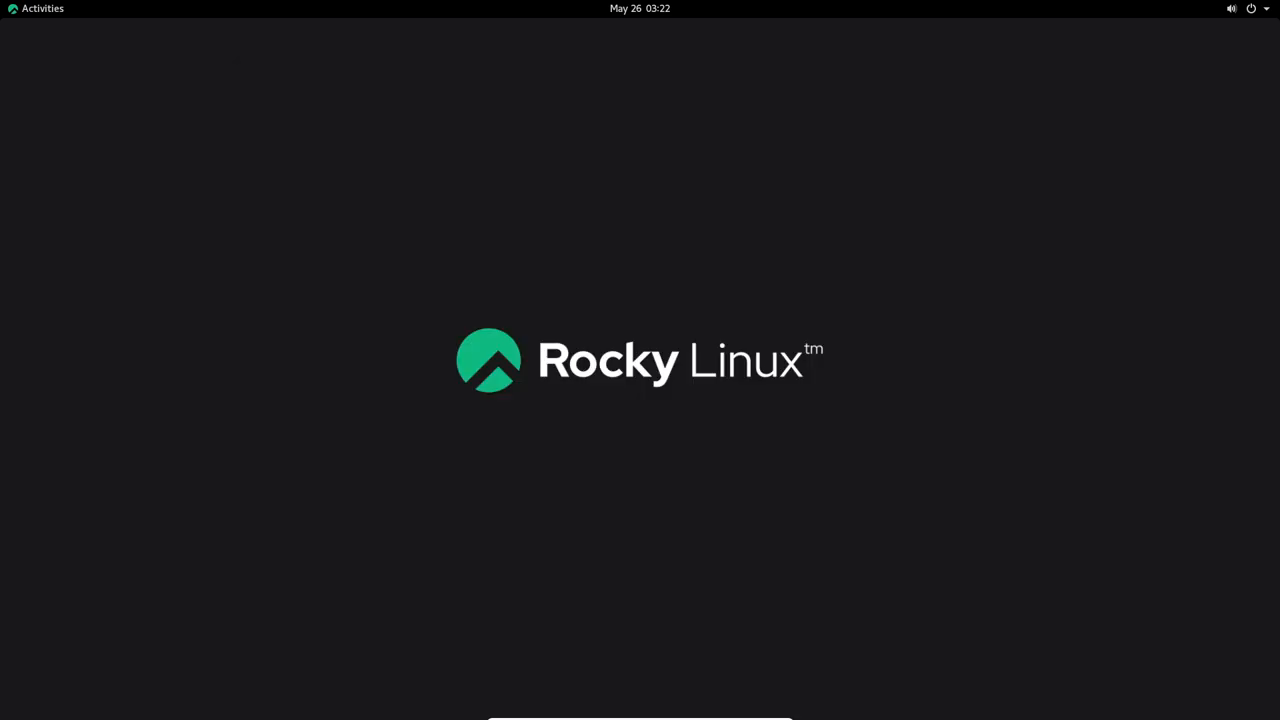
pyautogui.click(32, 528)
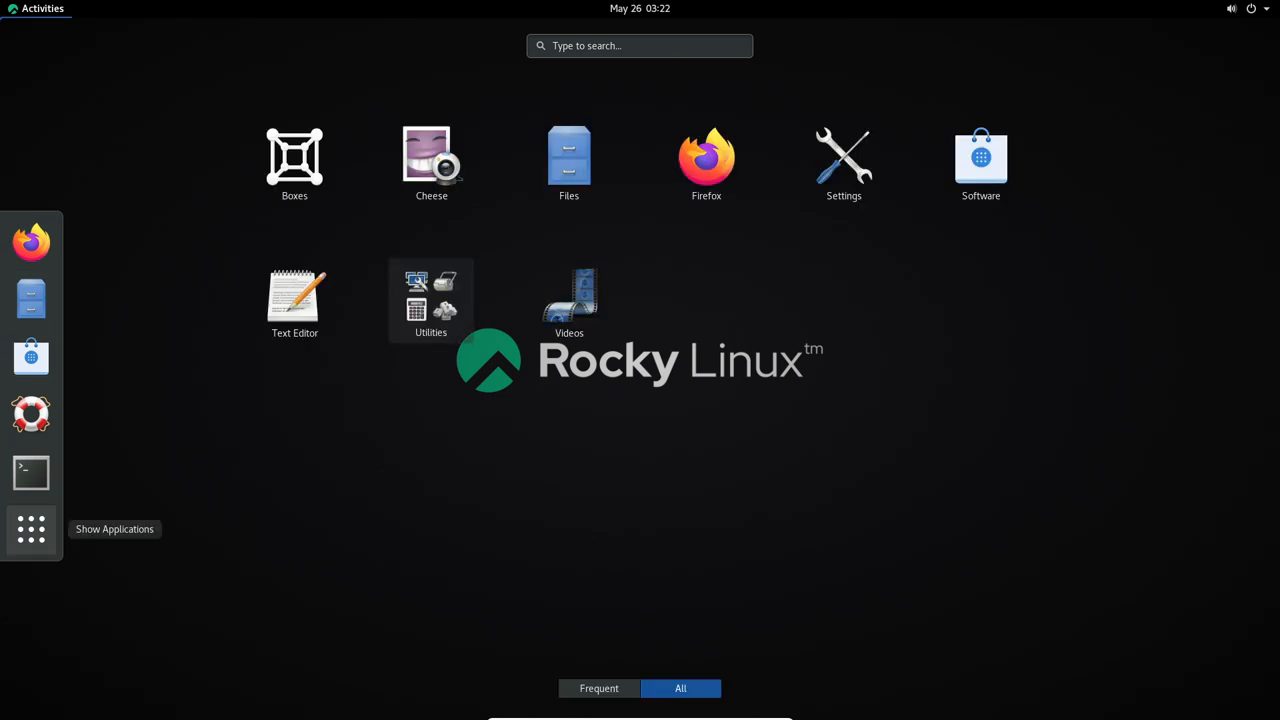
pyautogui.click(432, 300)
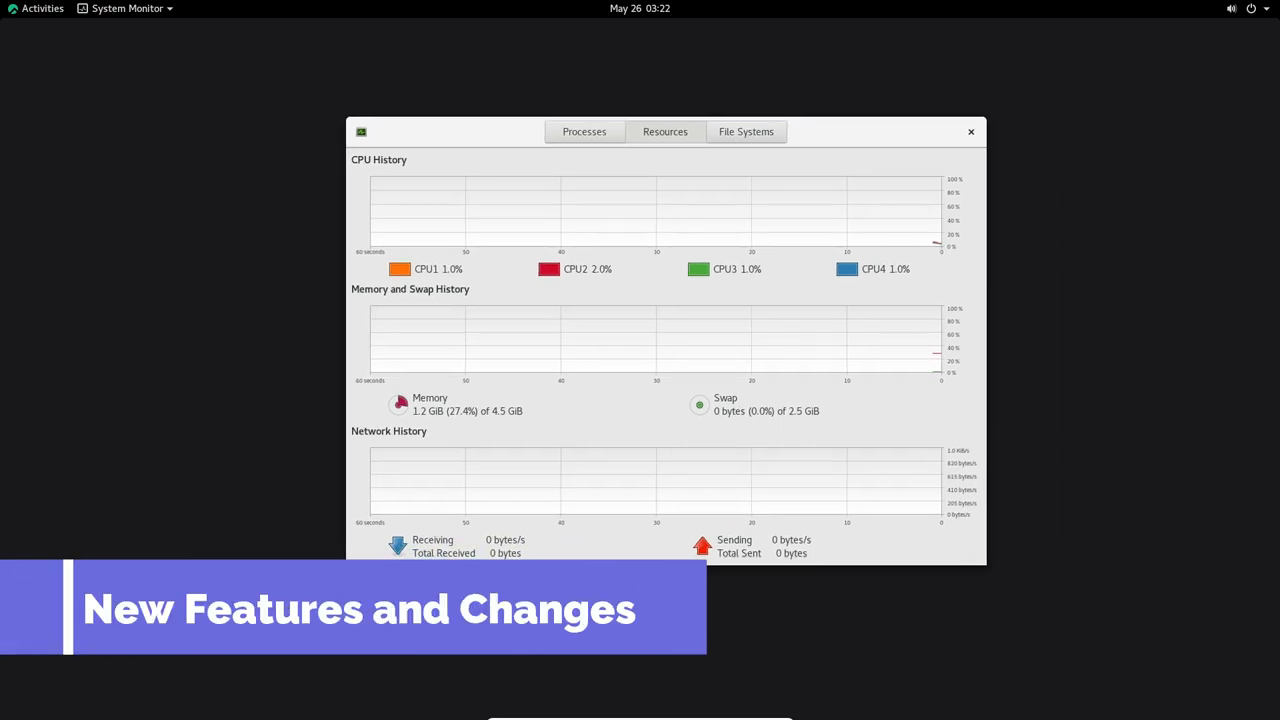
# View System Monitor's About dialog showing version 3.28.2, then dismiss it.
pyautogui.click(360, 132)
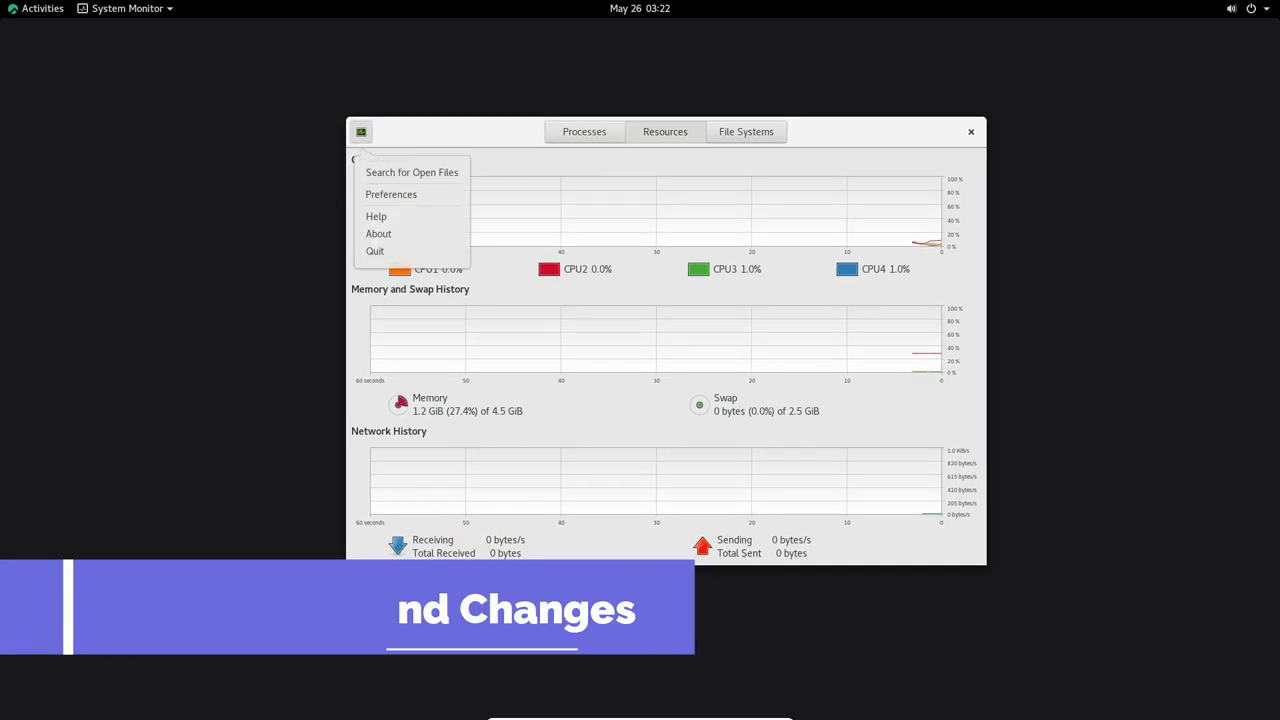
pyautogui.click(378, 232)
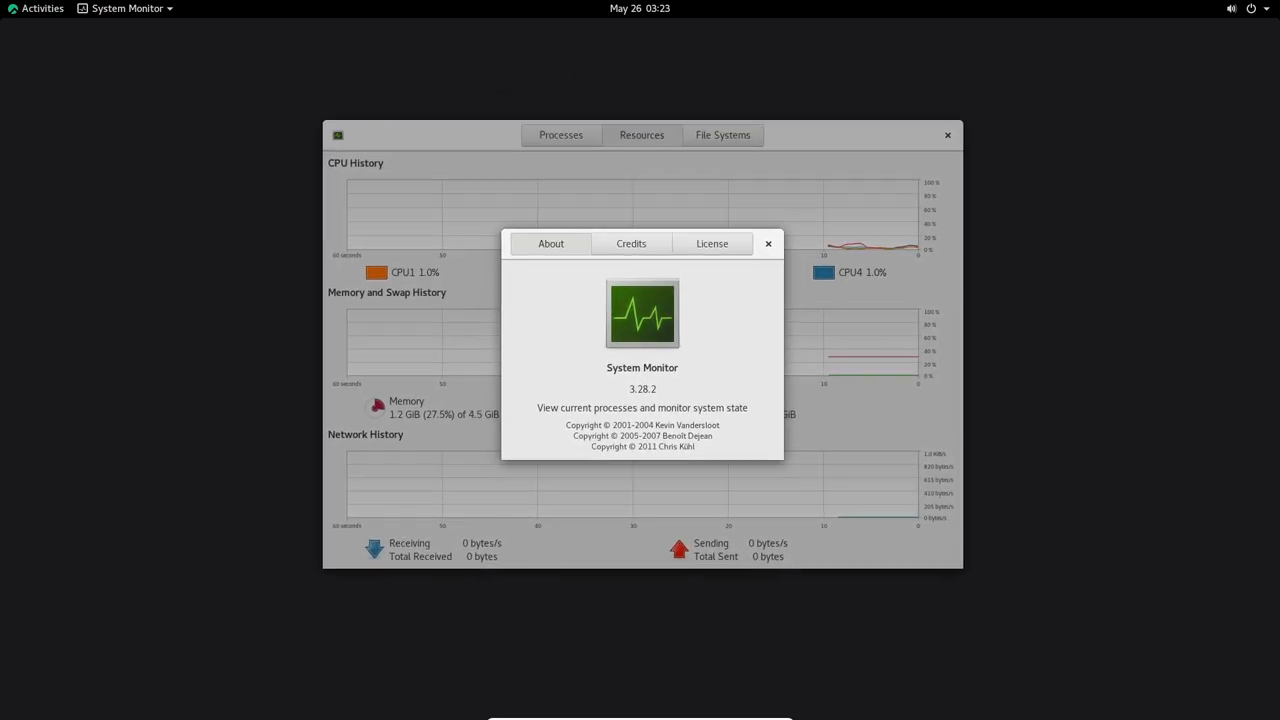
pyautogui.click(768, 244)
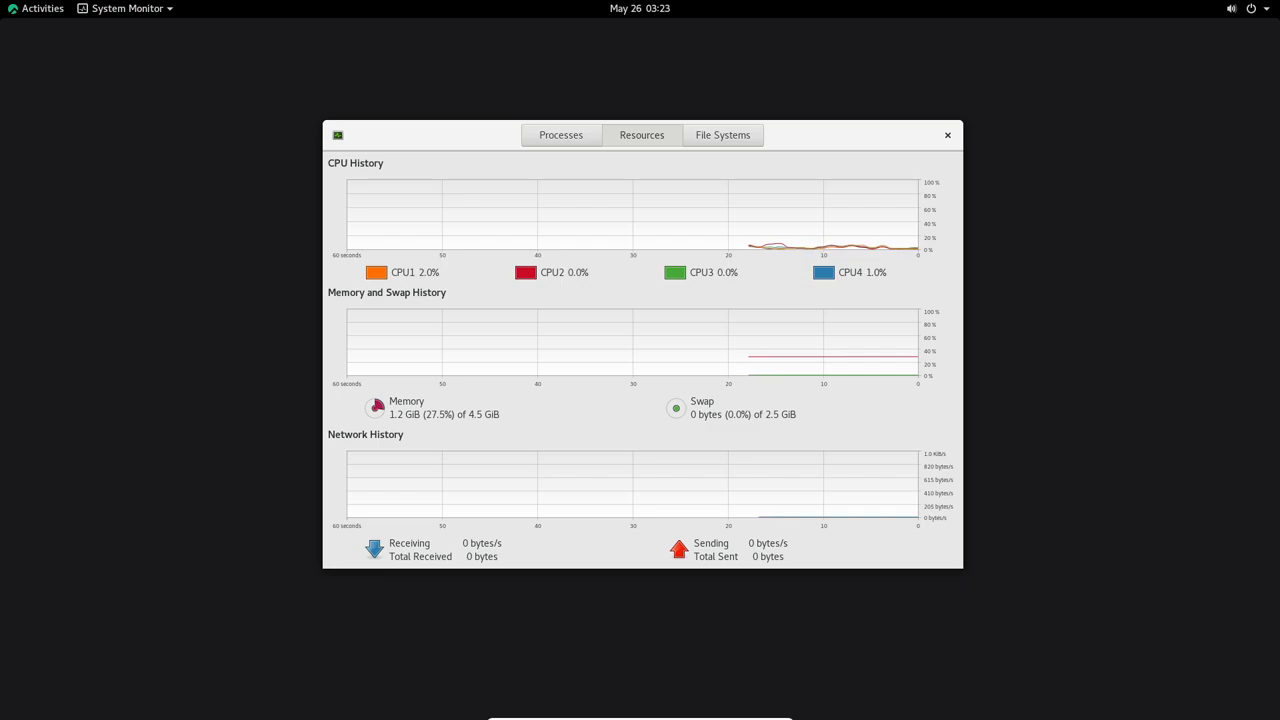
# Close System Monitor and show the grid of all installed applications from Activities.
pyautogui.click(1252, 8)
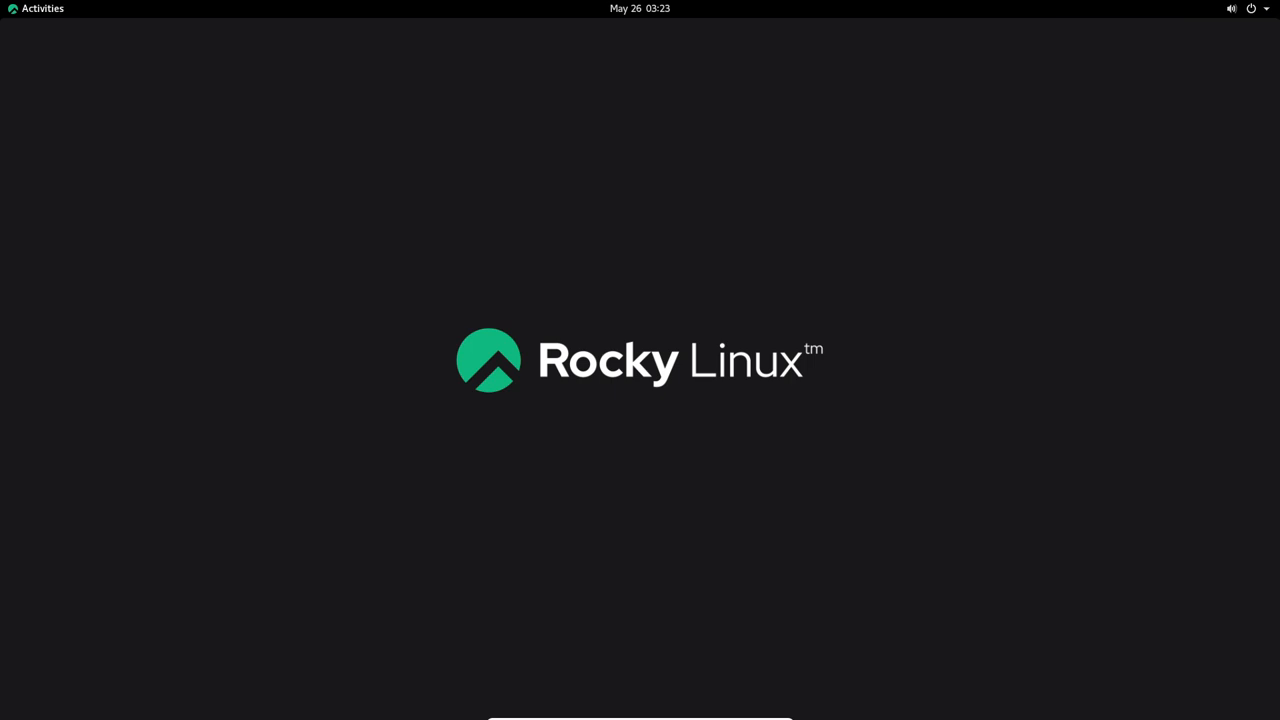
pyautogui.click(42, 8)
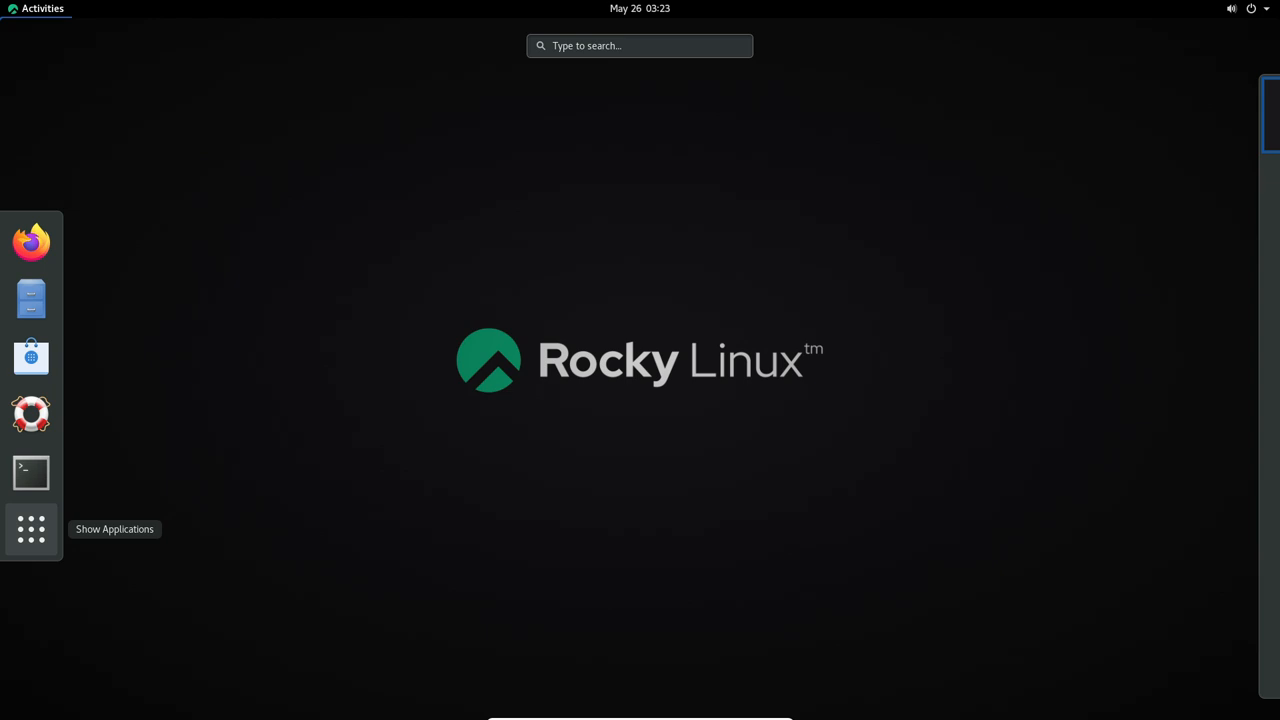
pyautogui.click(32, 528)
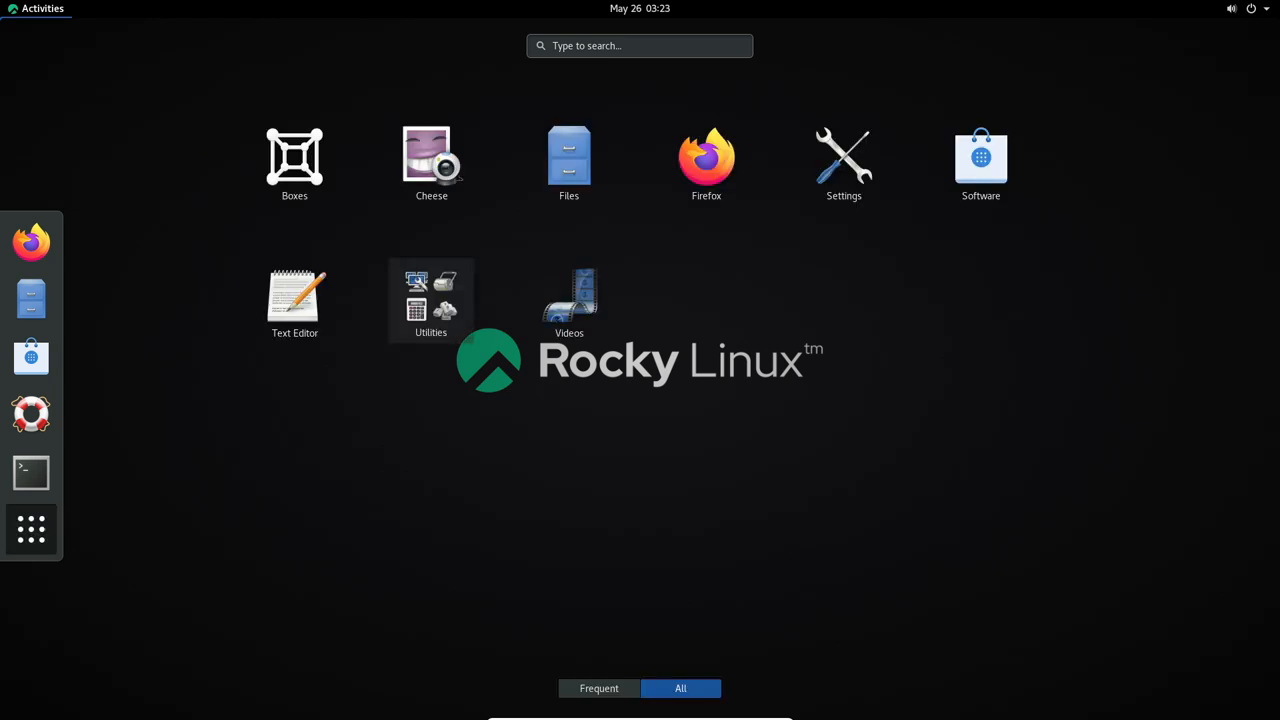
# Launch gedit and bring up its About dialog showing version 3.28.1.
pyautogui.click(294, 300)
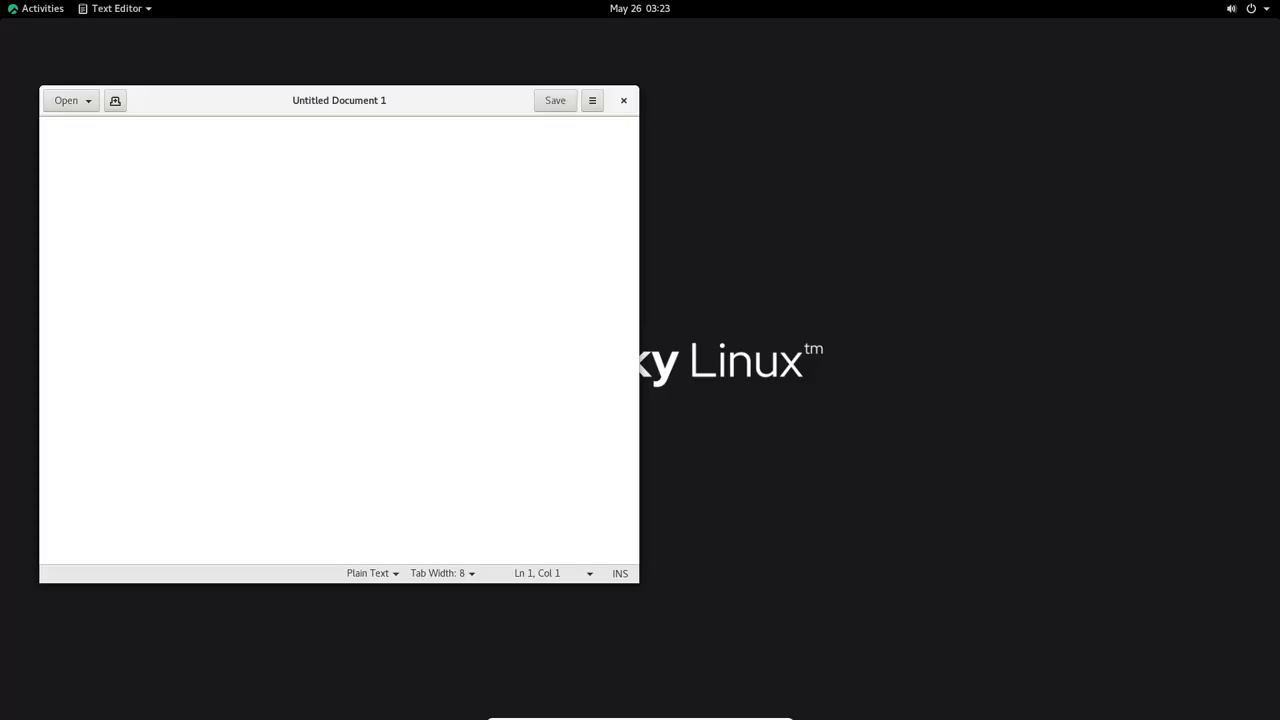
pyautogui.click(592, 100)
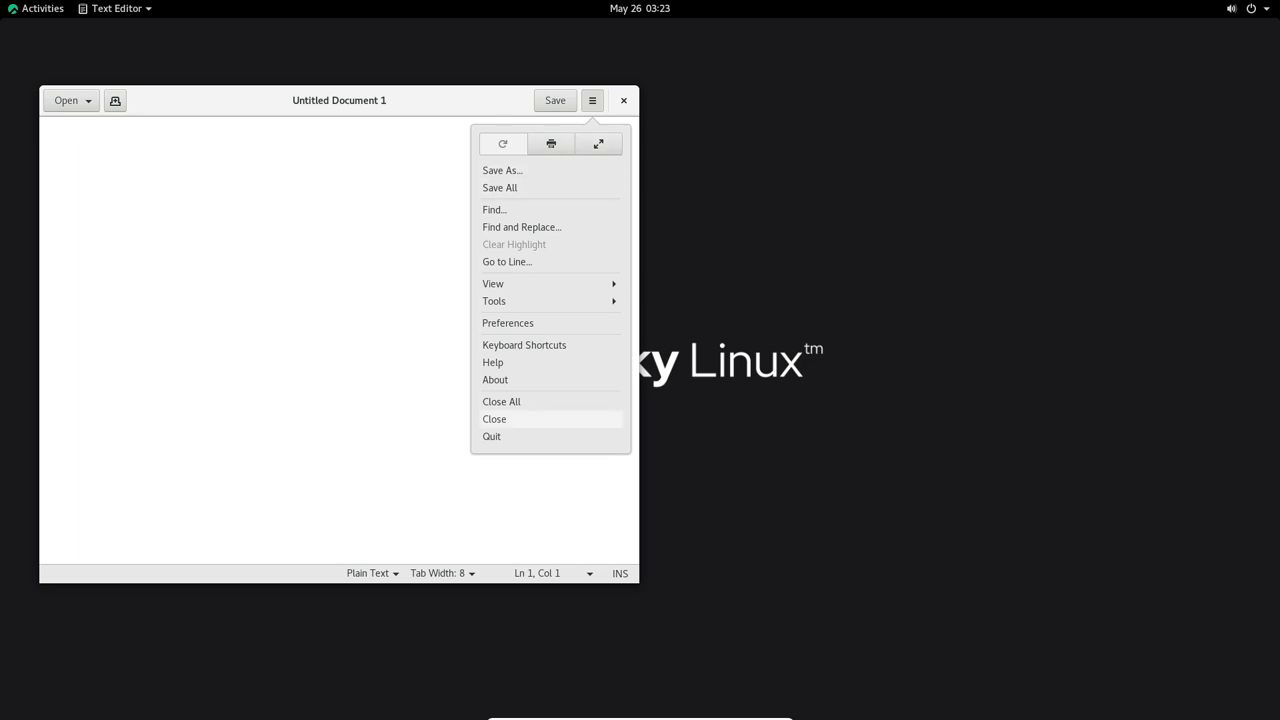
pyautogui.click(496, 380)
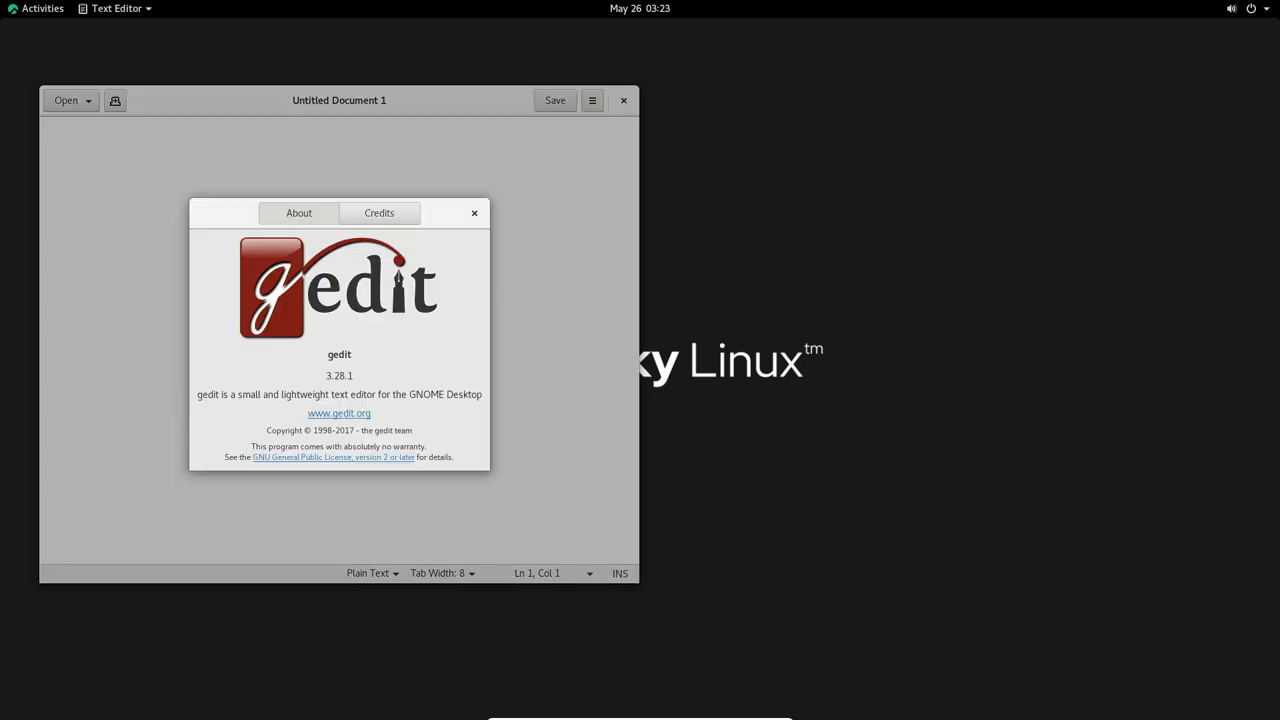
pyautogui.moveTo(474, 212)
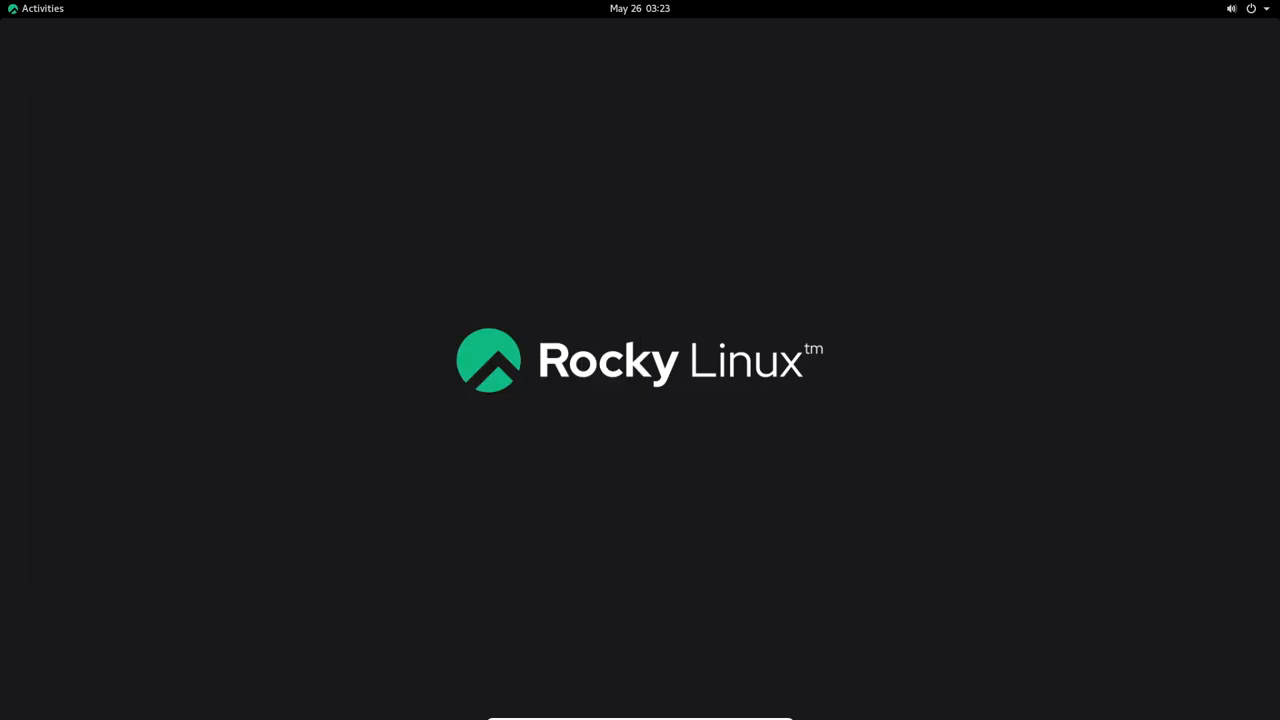
# Show the grid of all installed applications from Activities.
pyautogui.click(42, 8)
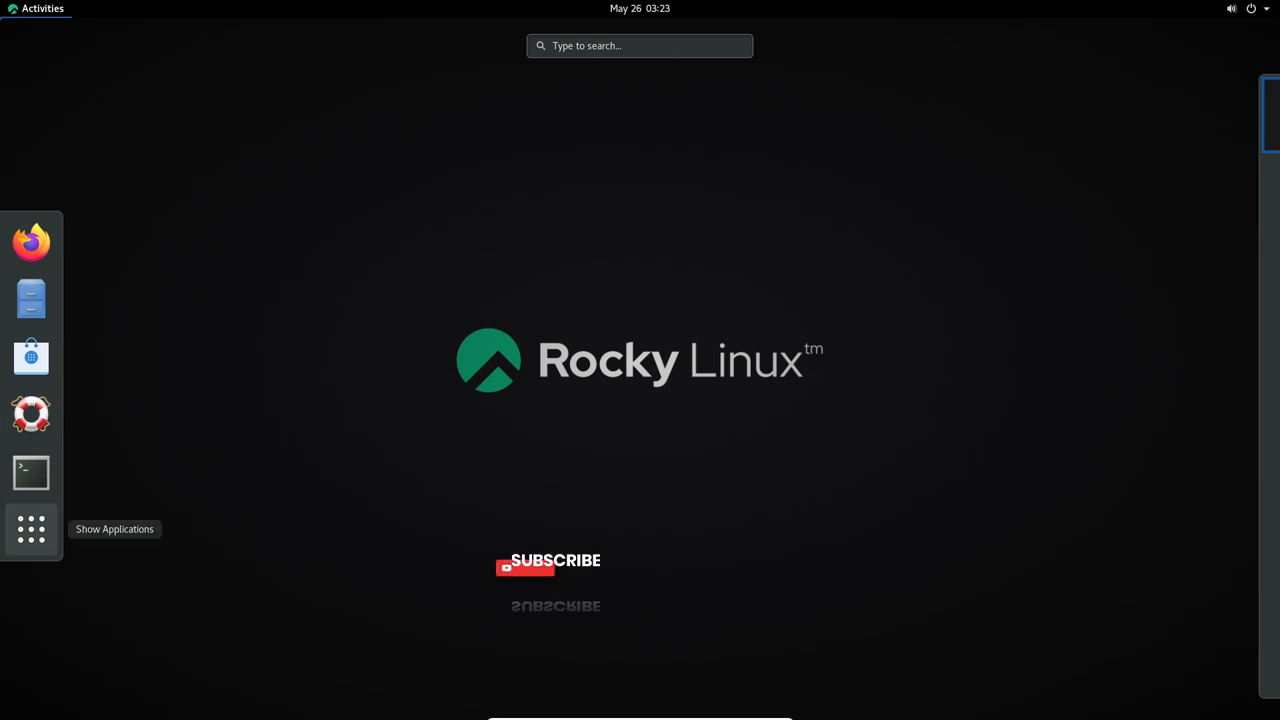
pyautogui.click(32, 528)
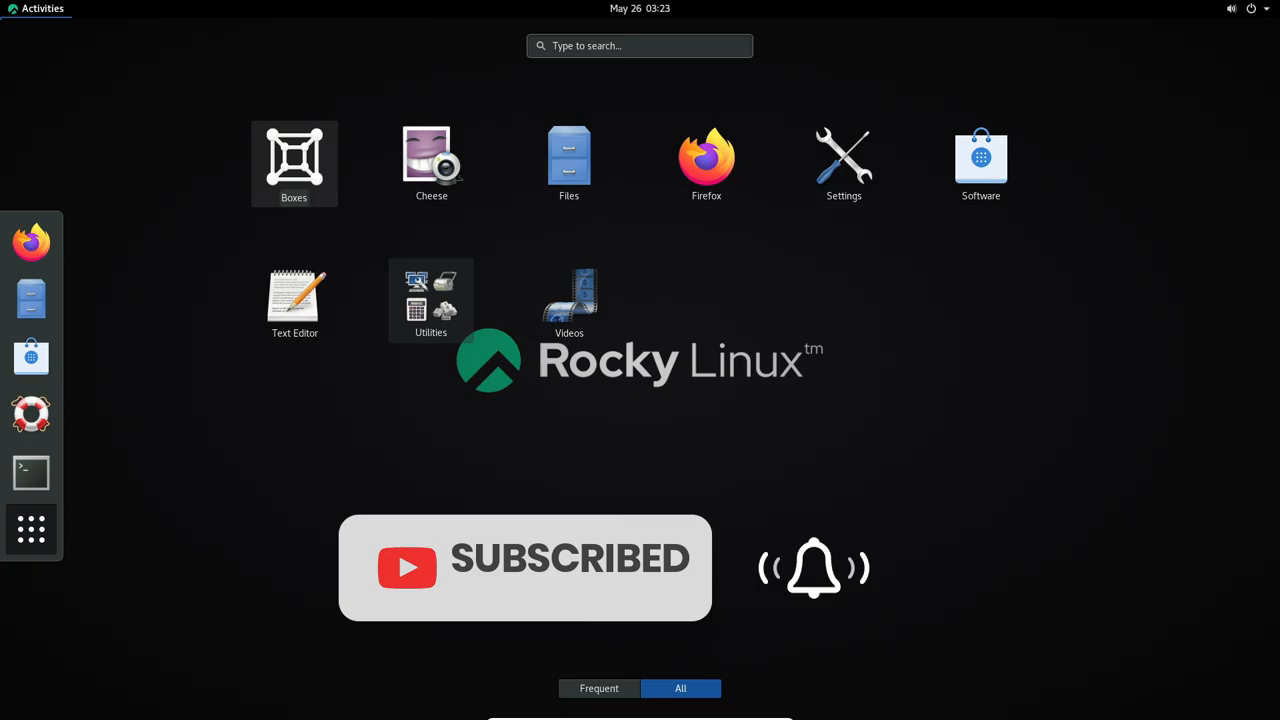
# Launch Settings and browse the Bluetooth, Background, Search and Region & Language panels.
pyautogui.click(844, 156)
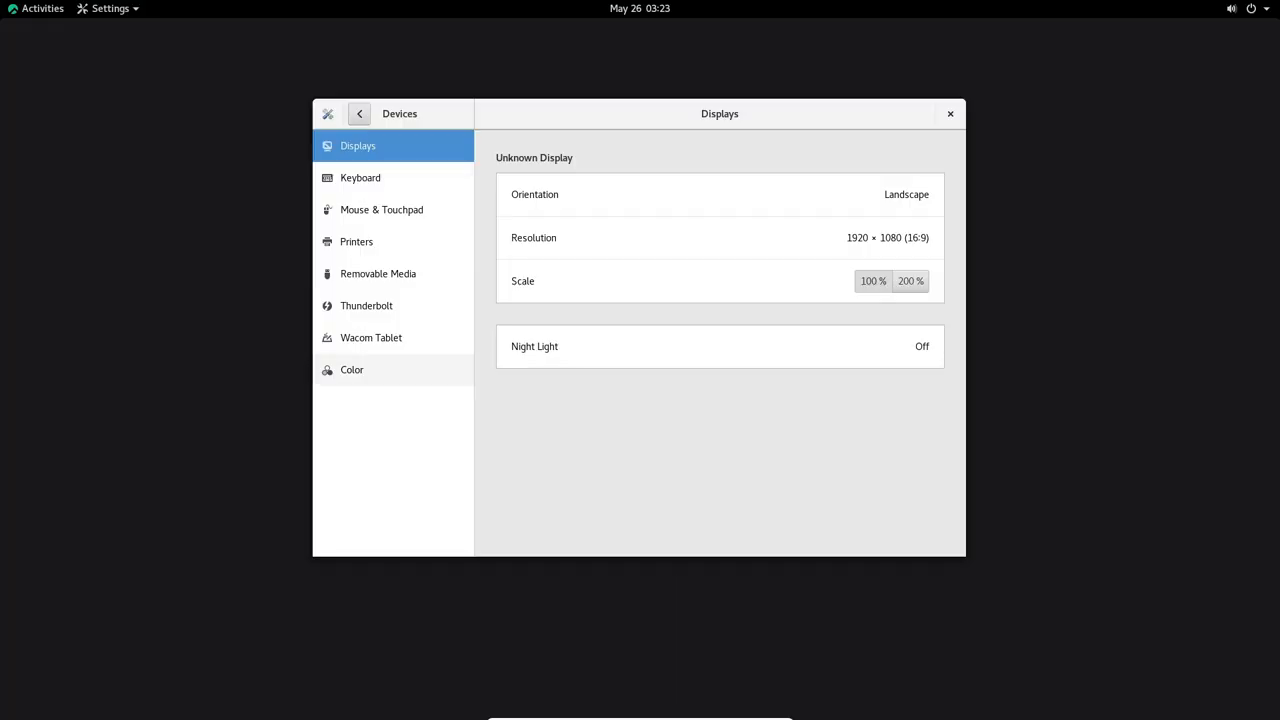
pyautogui.click(360, 112)
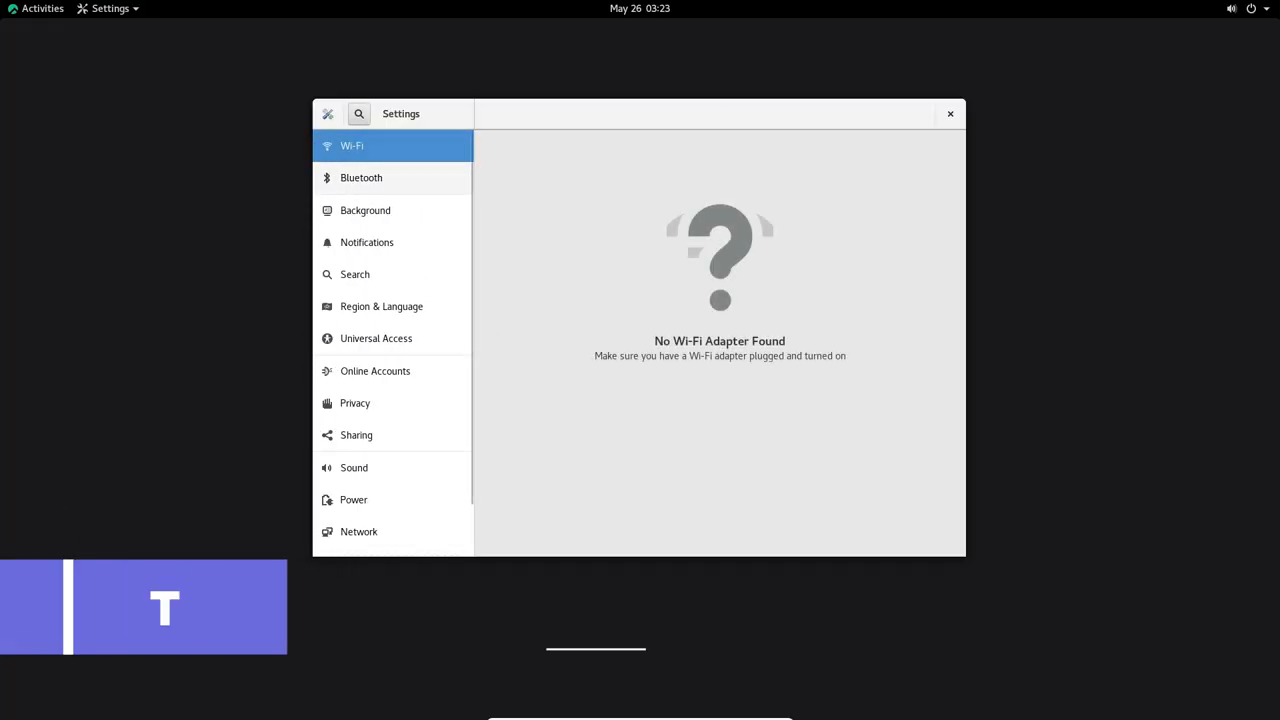
pyautogui.click(360, 176)
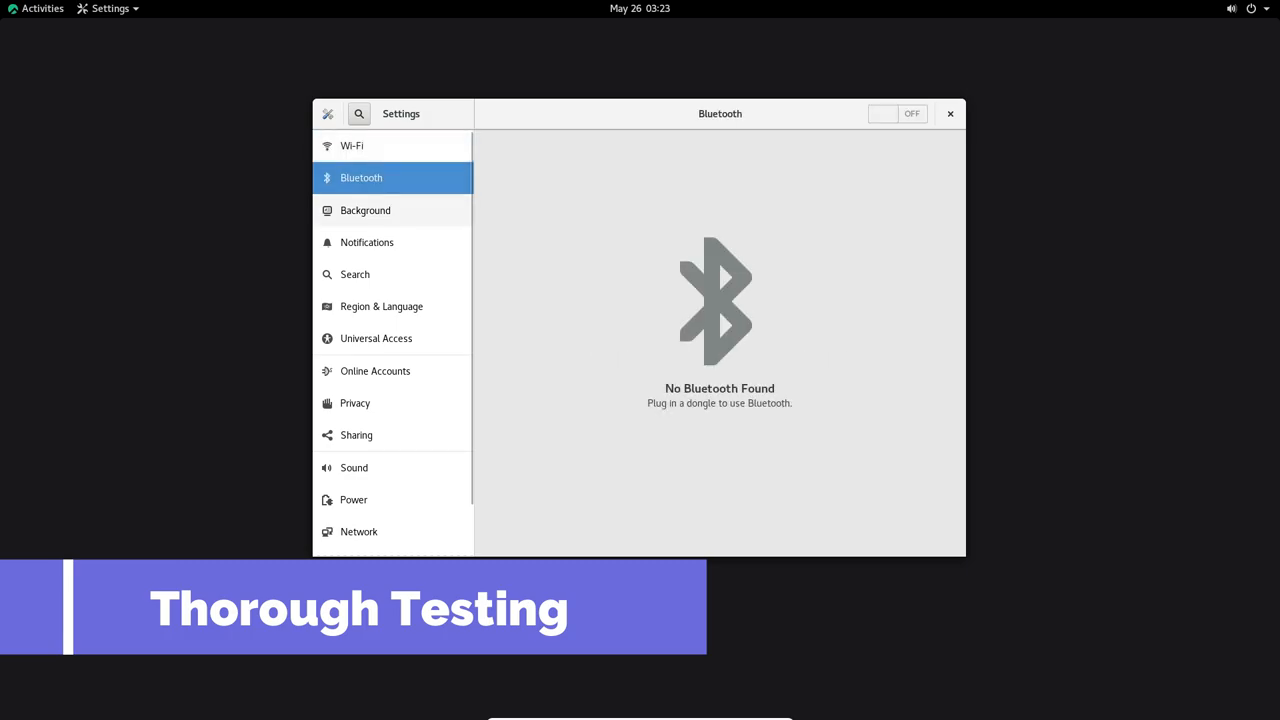
pyautogui.click(364, 210)
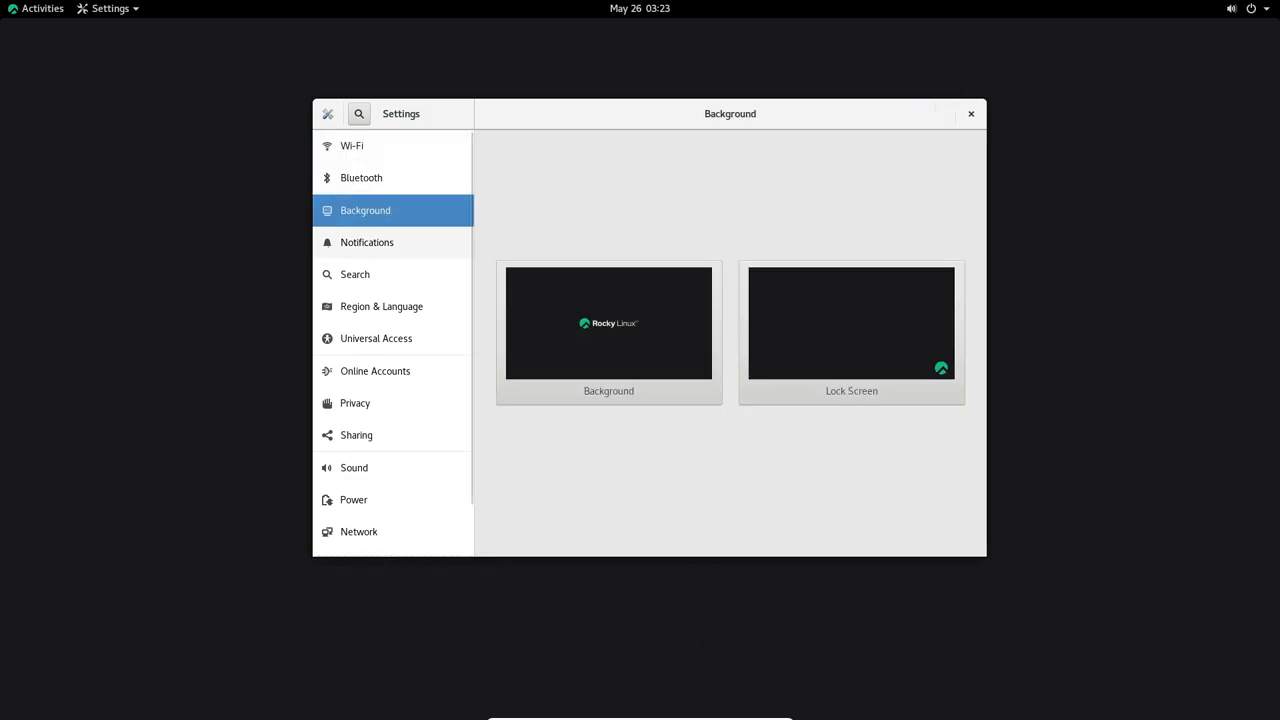
pyautogui.click(354, 274)
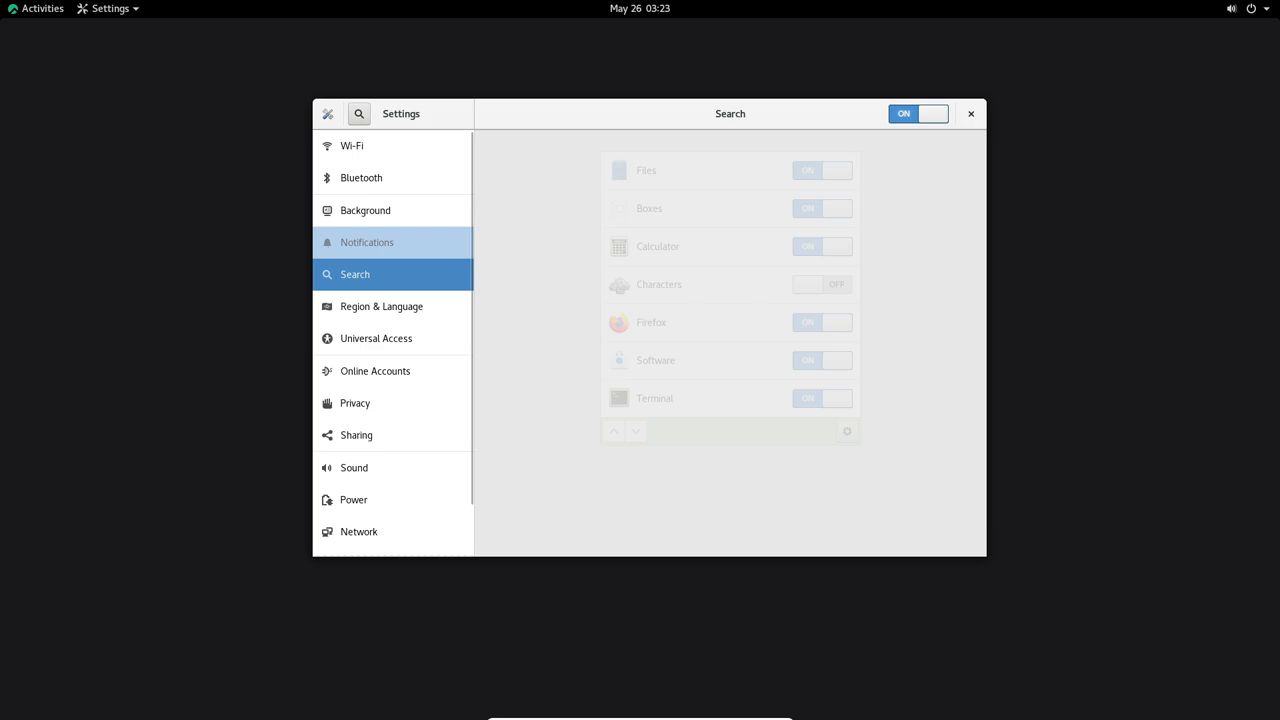
pyautogui.click(380, 306)
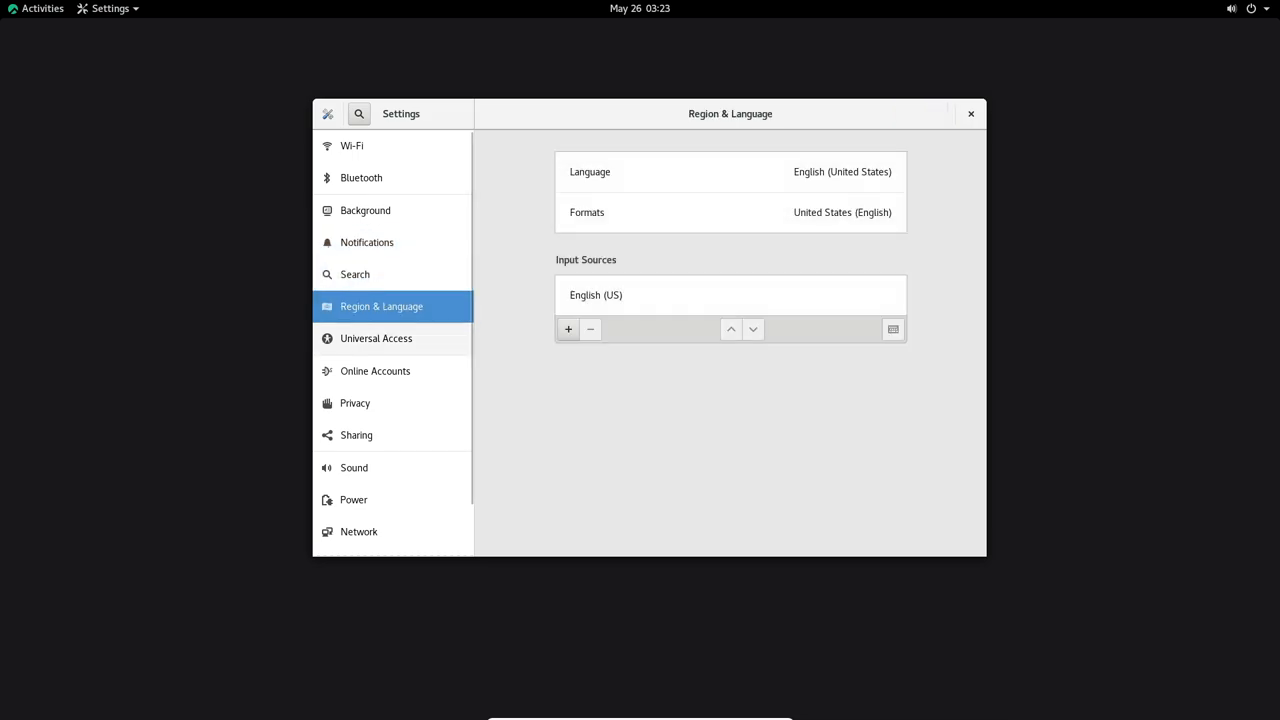
# Browse Online Accounts, Privacy, Sound and Power, ending on the Devices Displays panel.
pyautogui.click(376, 370)
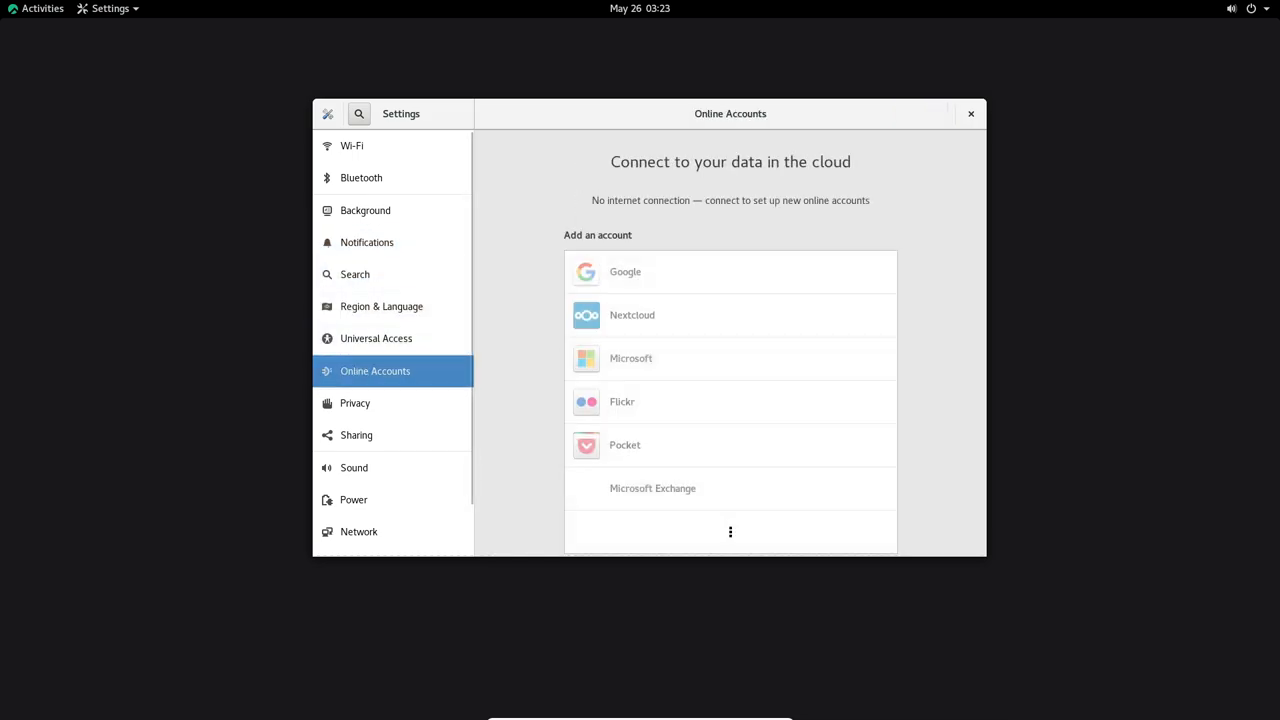
pyautogui.click(356, 404)
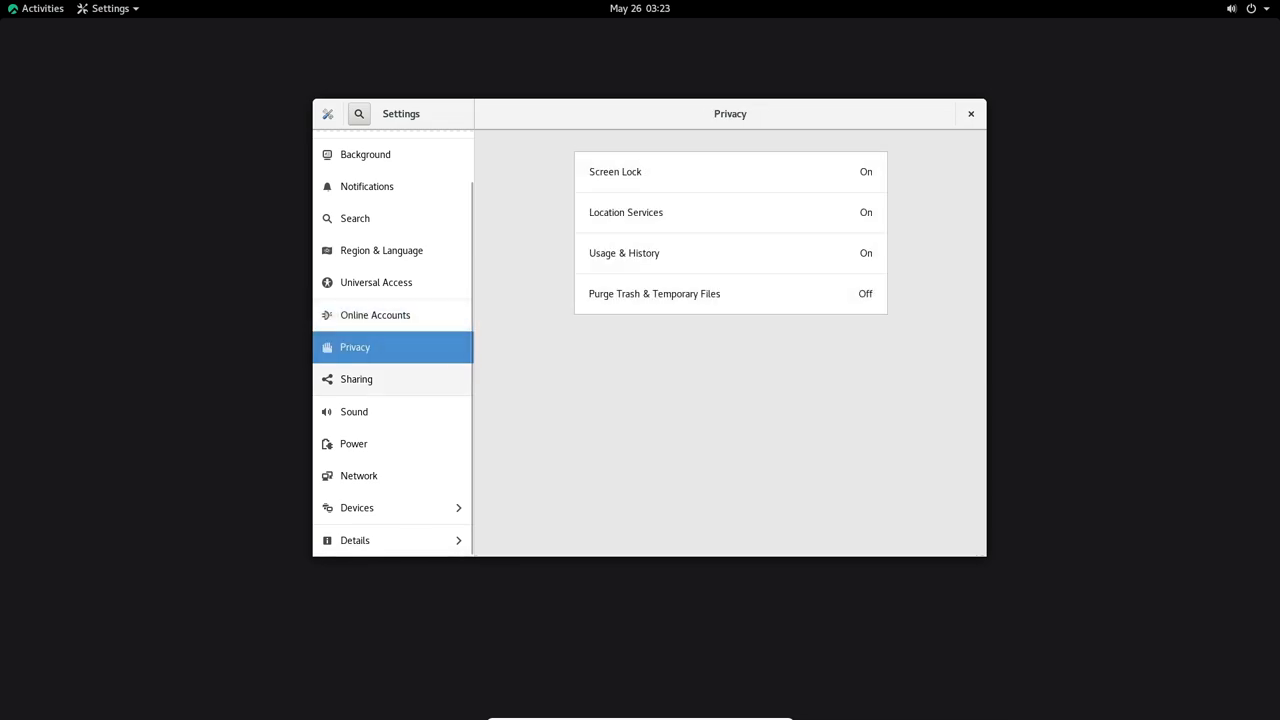
pyautogui.click(354, 412)
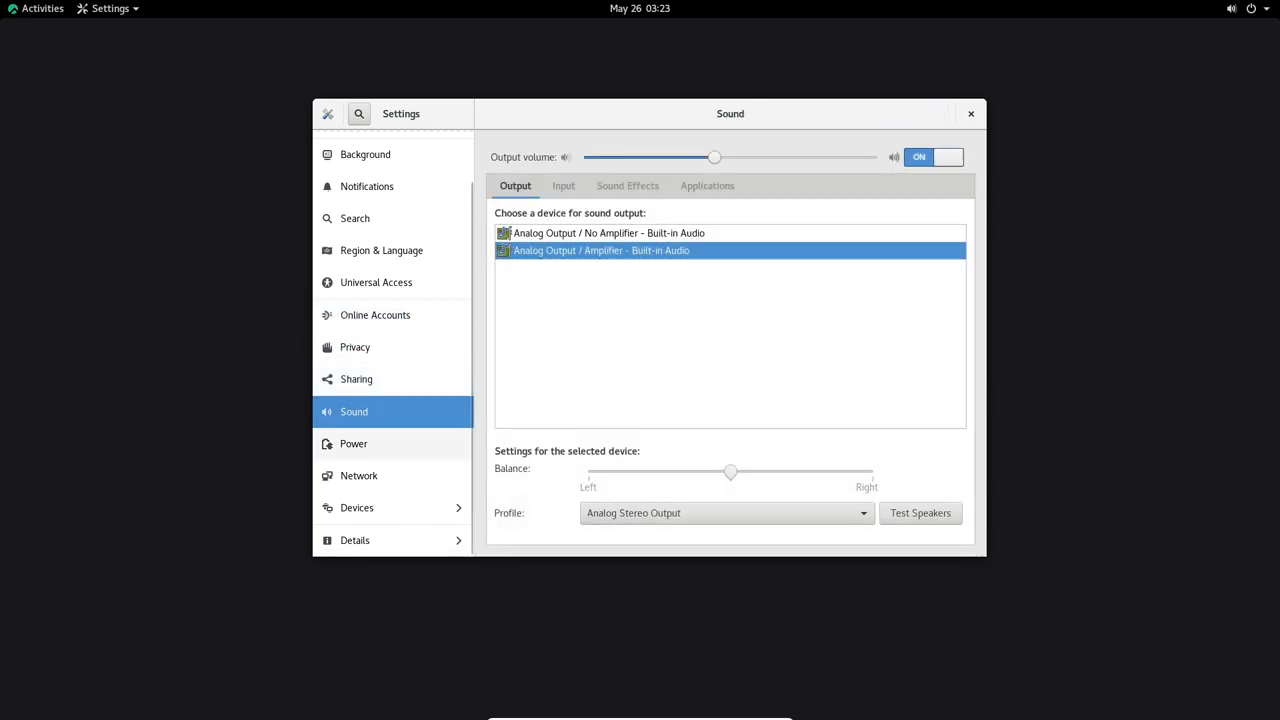
pyautogui.click(352, 444)
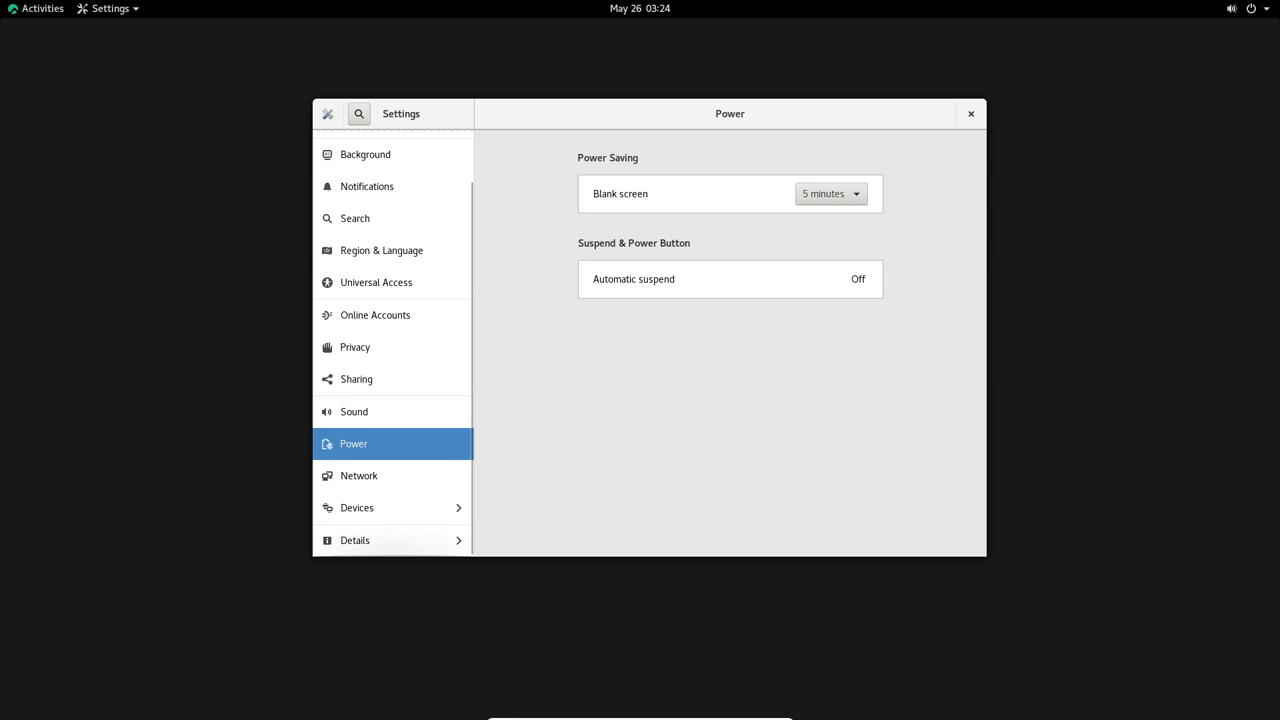
pyautogui.click(356, 508)
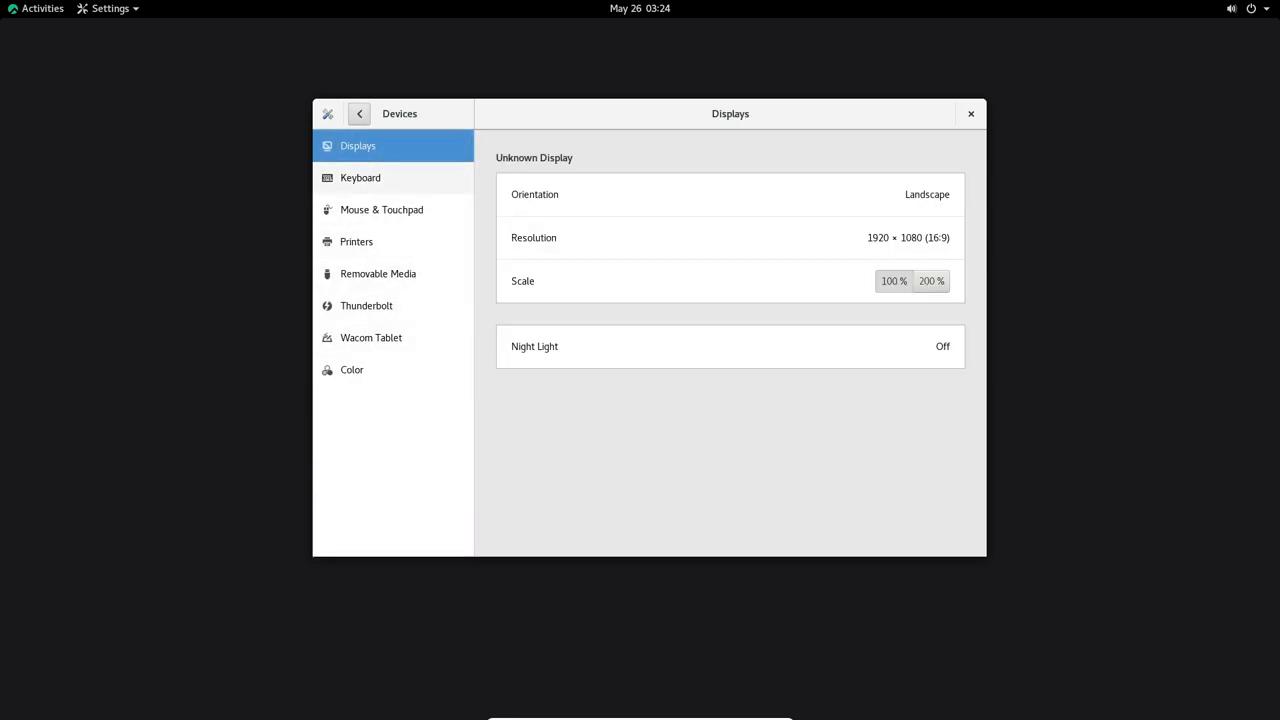
# Browse Keyboard, Mouse & Touchpad, Printers and Thunderbolt, then return to the main settings list.
pyautogui.click(360, 176)
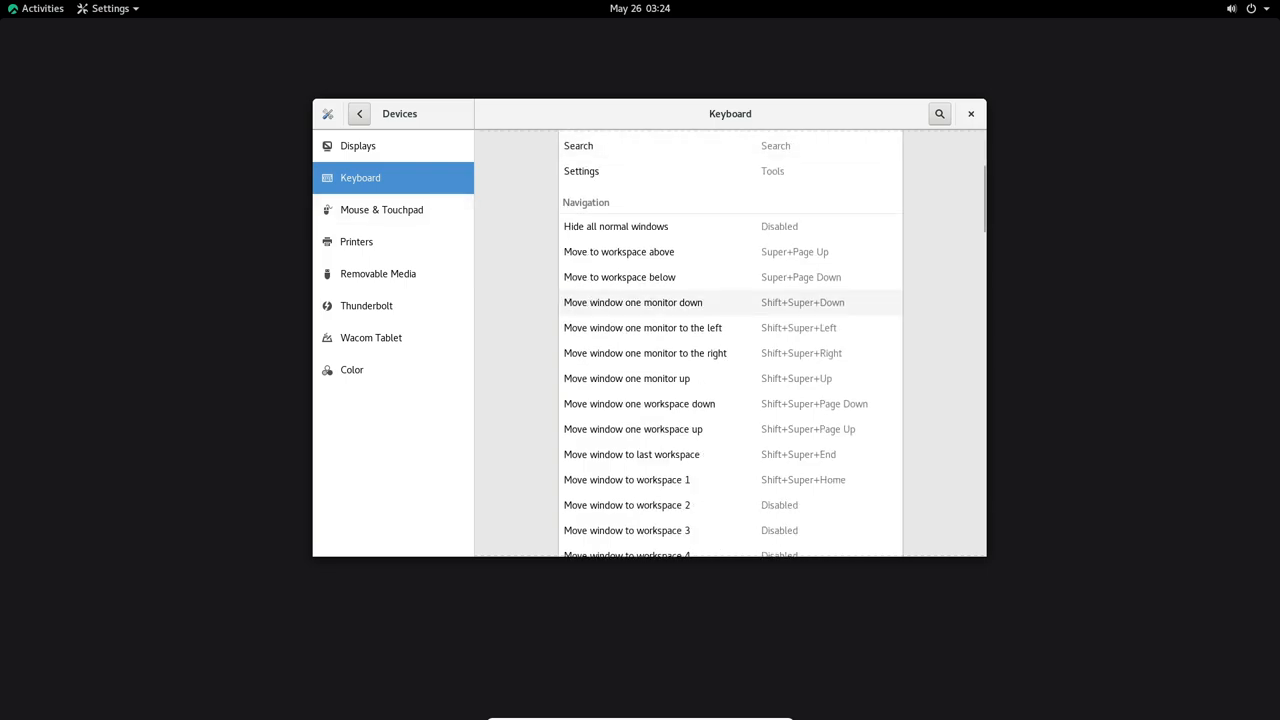
pyautogui.click(380, 210)
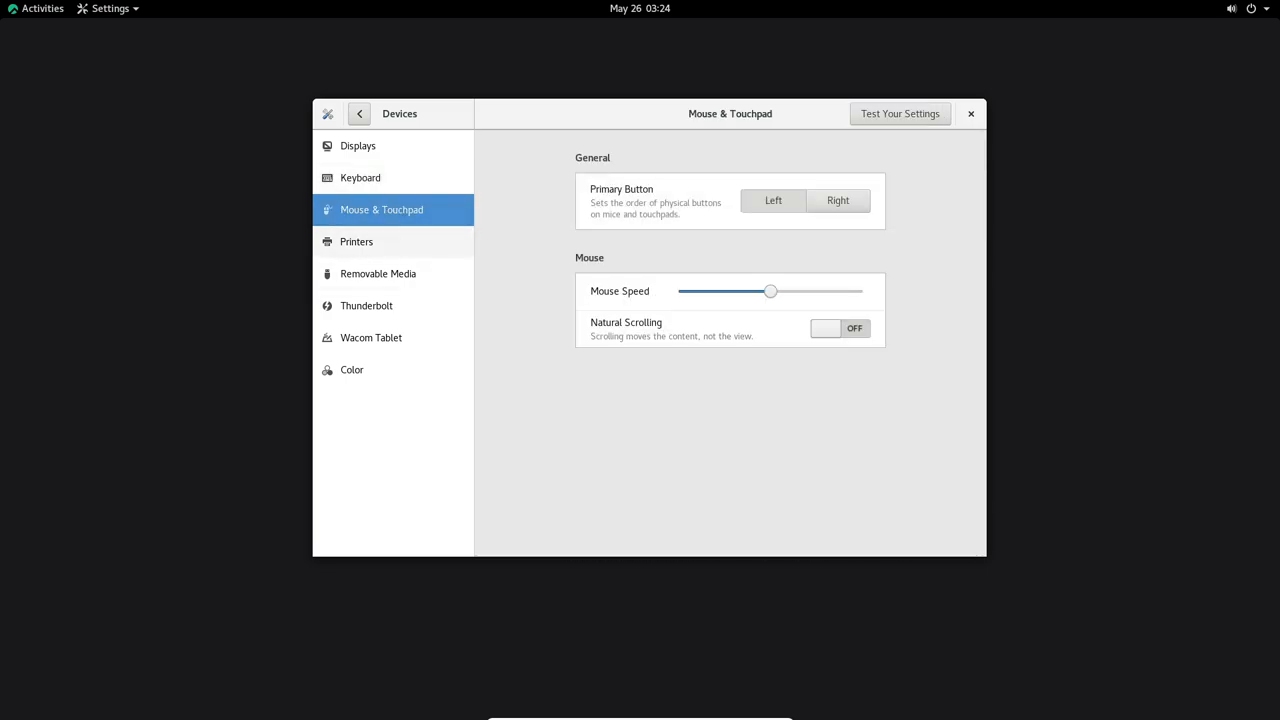
pyautogui.click(356, 240)
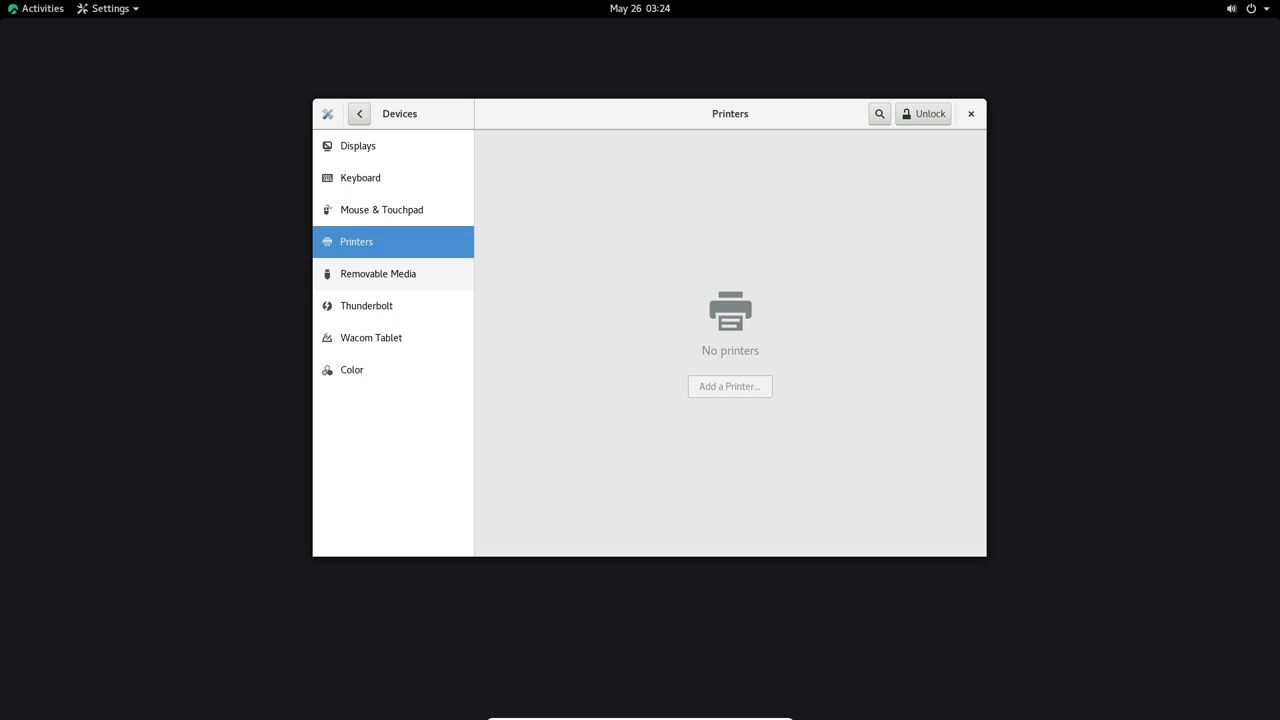
pyautogui.click(366, 304)
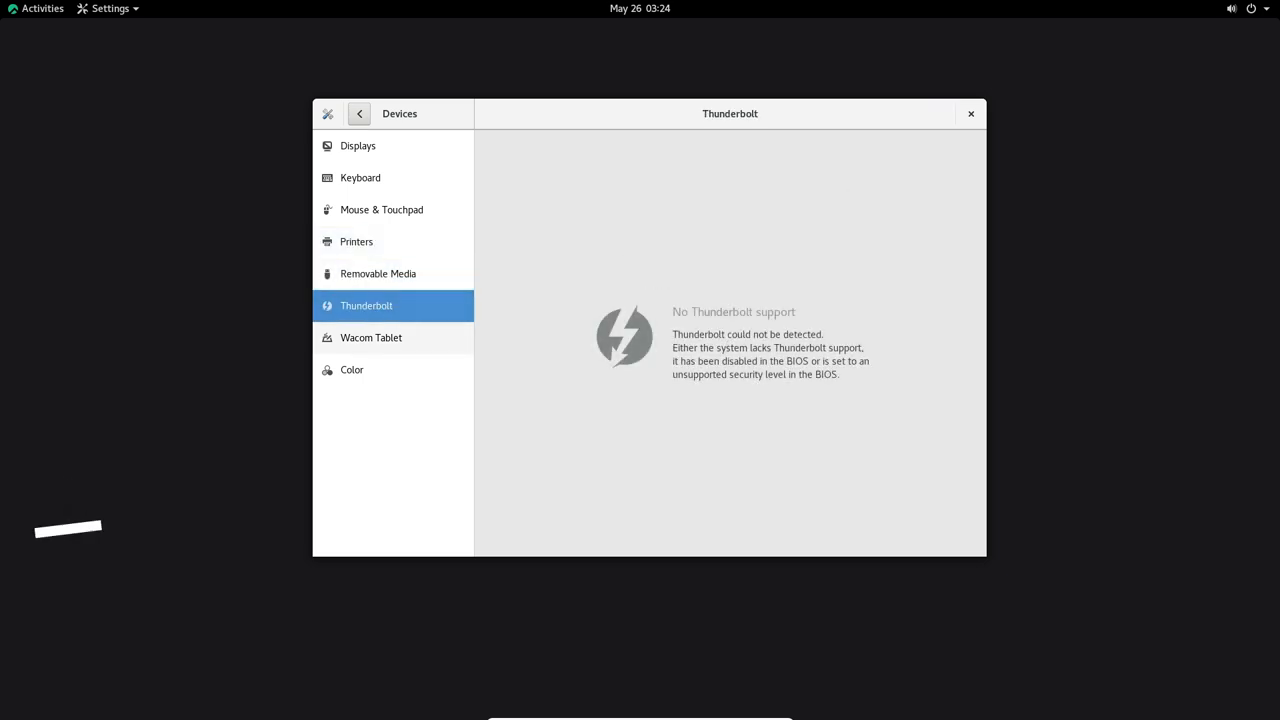
pyautogui.click(360, 112)
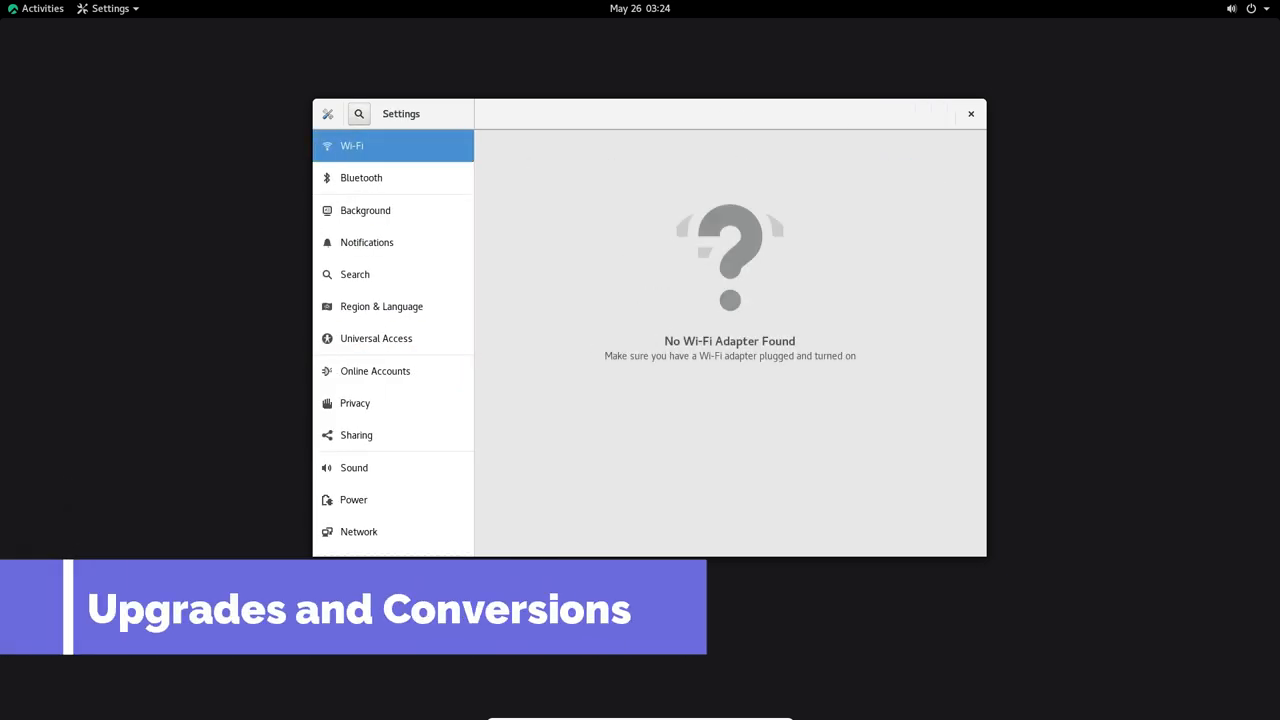
# View the Privacy, Sharing and Sound panels, then the Details About page for Rocky Linux 8.8.
pyautogui.scroll(-3)
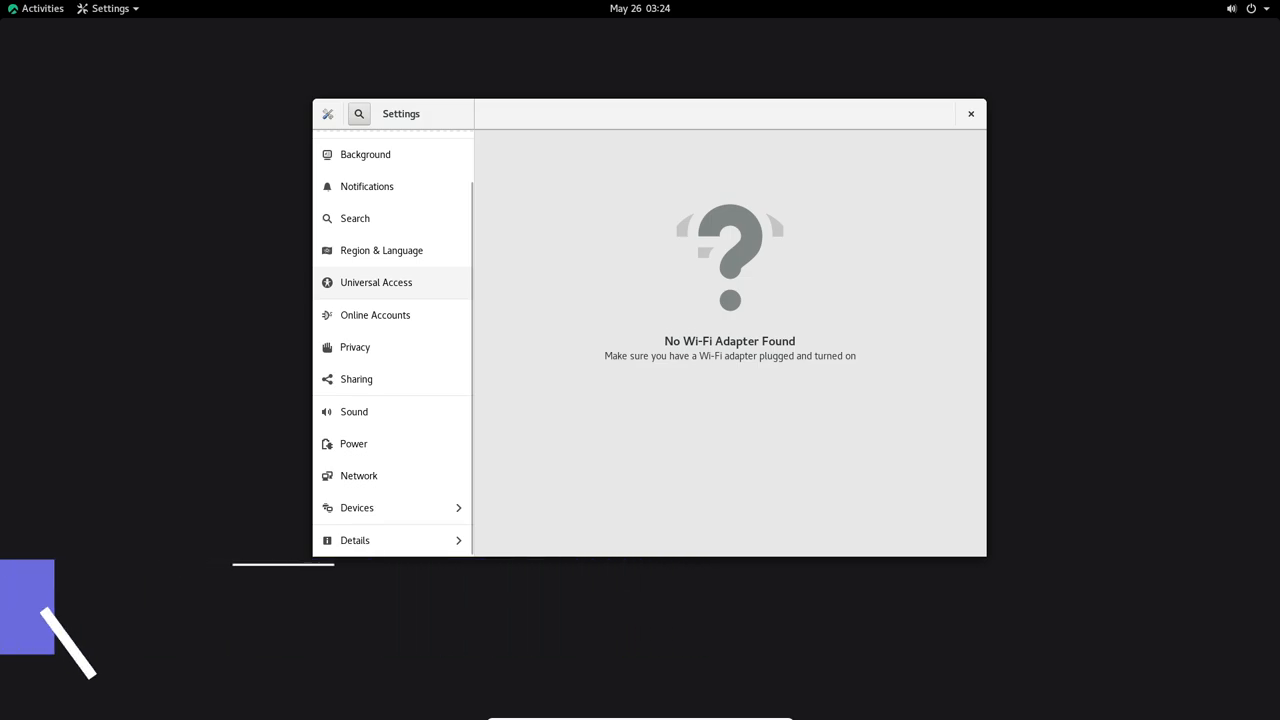
pyautogui.click(356, 348)
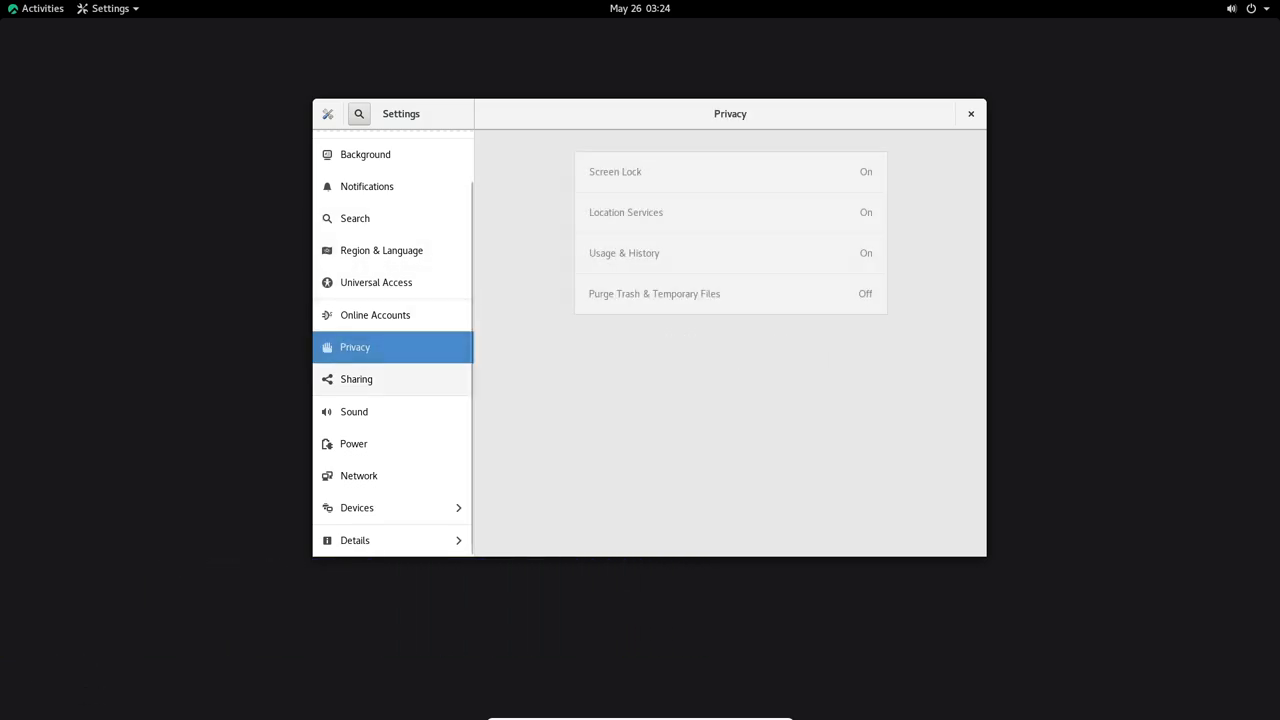
pyautogui.click(356, 380)
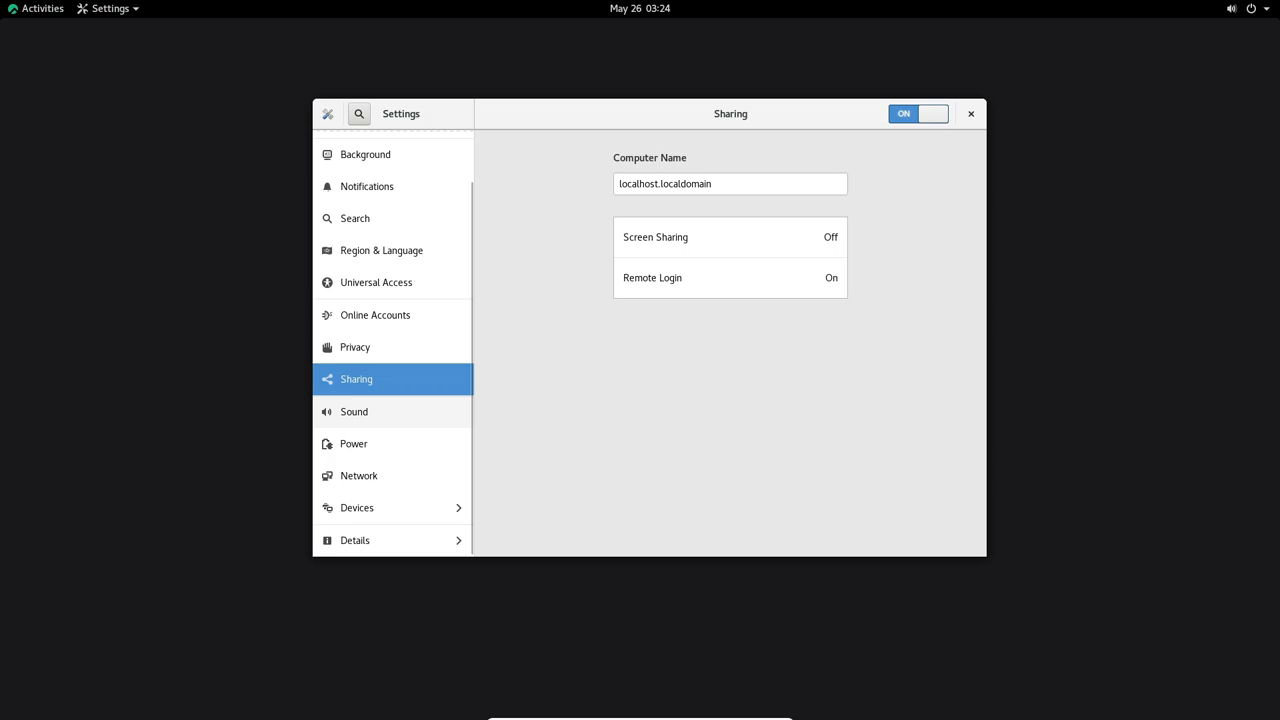
pyautogui.click(354, 412)
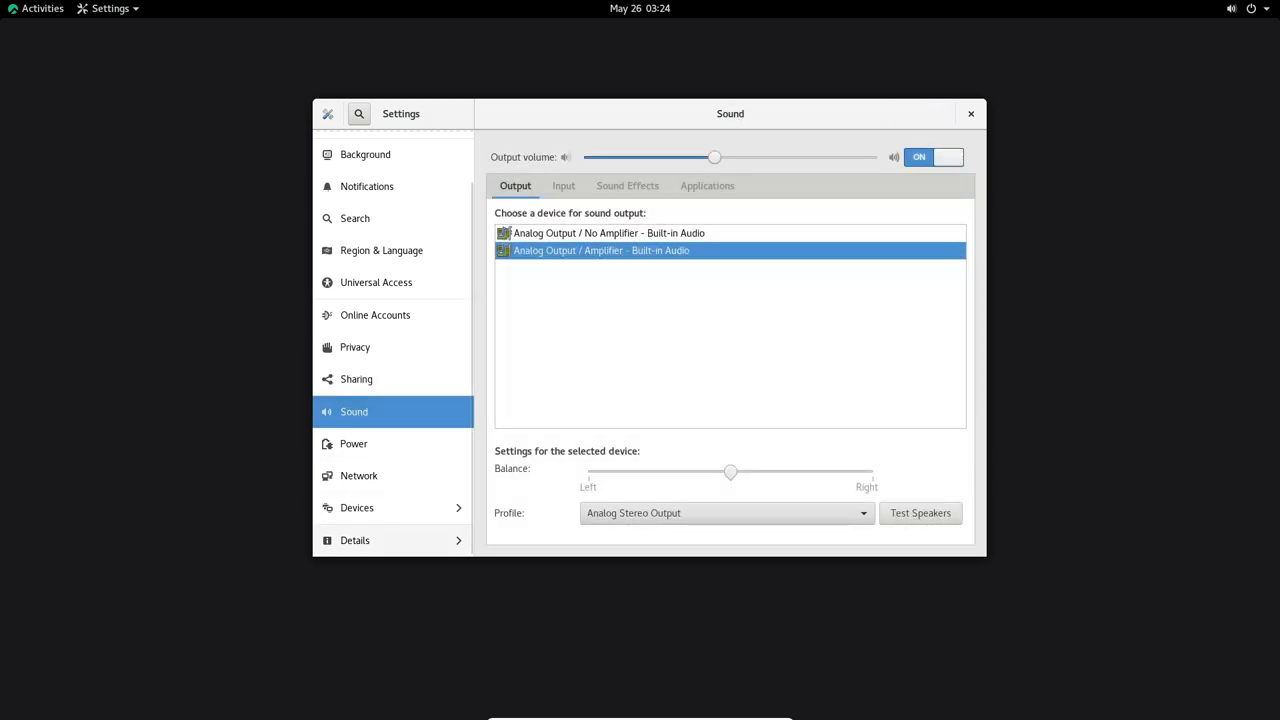
pyautogui.click(356, 540)
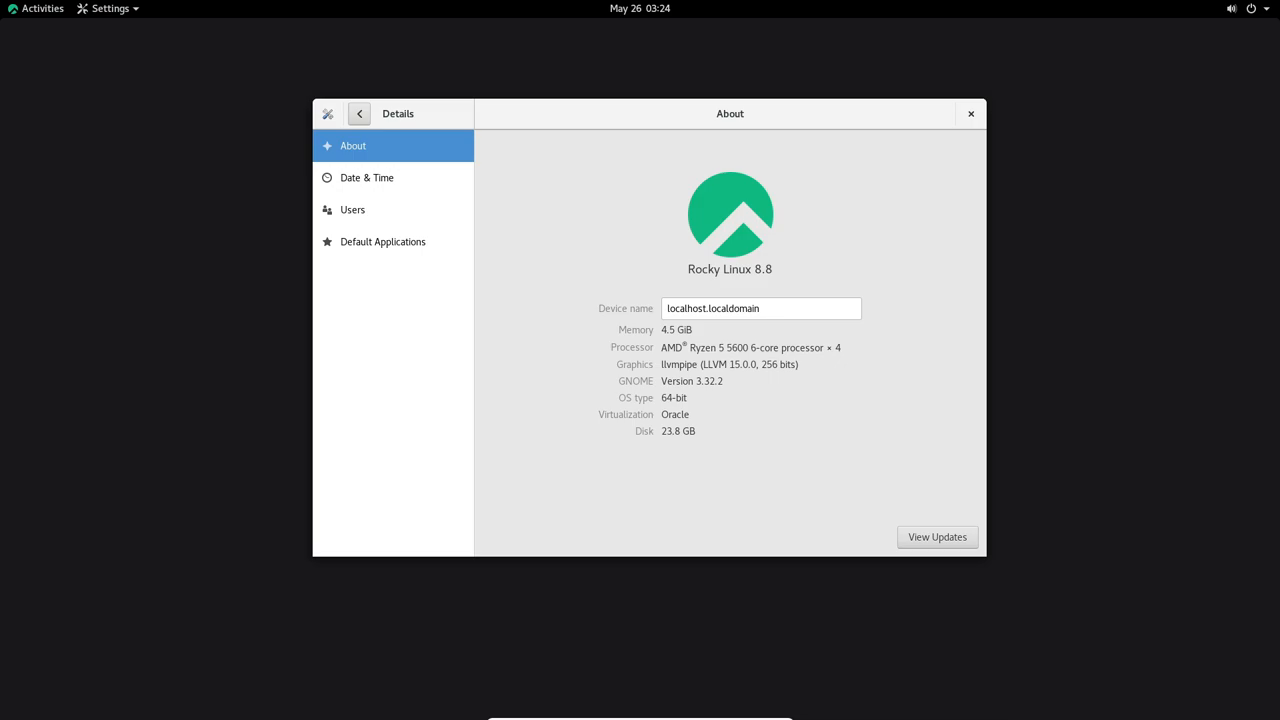
# View the Date & Time details page, then close the Settings window.
pyautogui.click(368, 176)
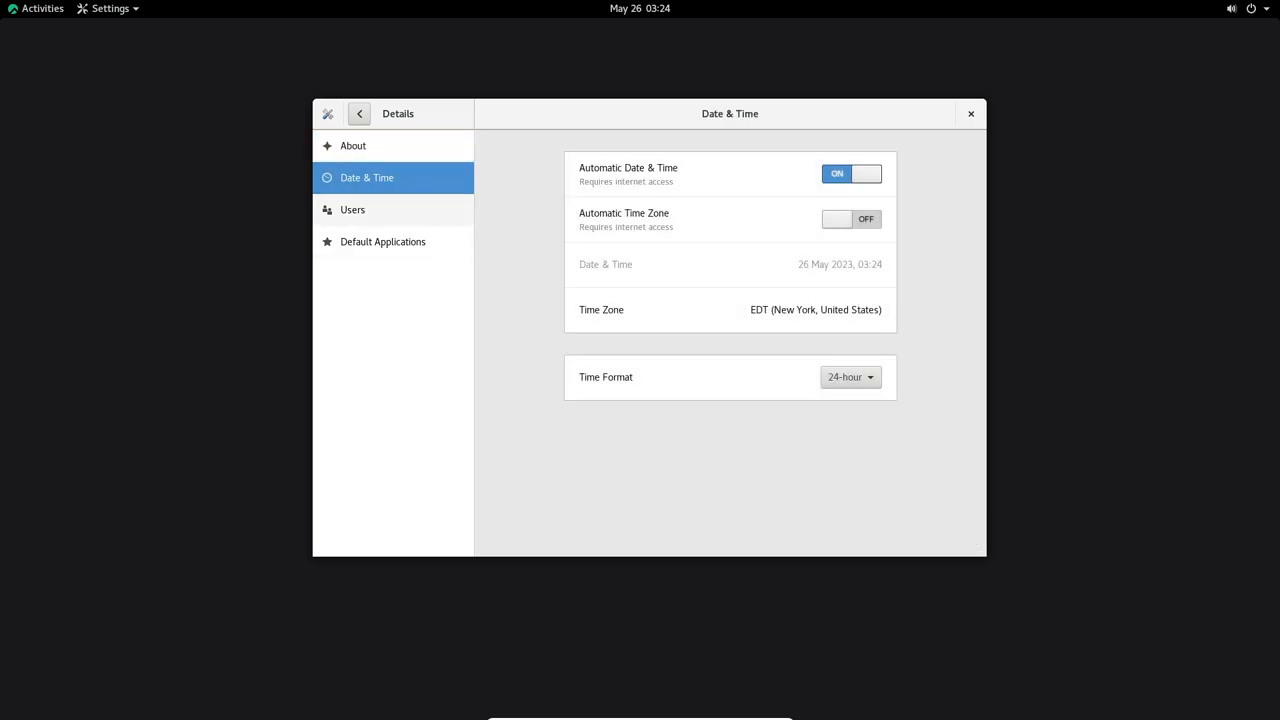
pyautogui.click(384, 240)
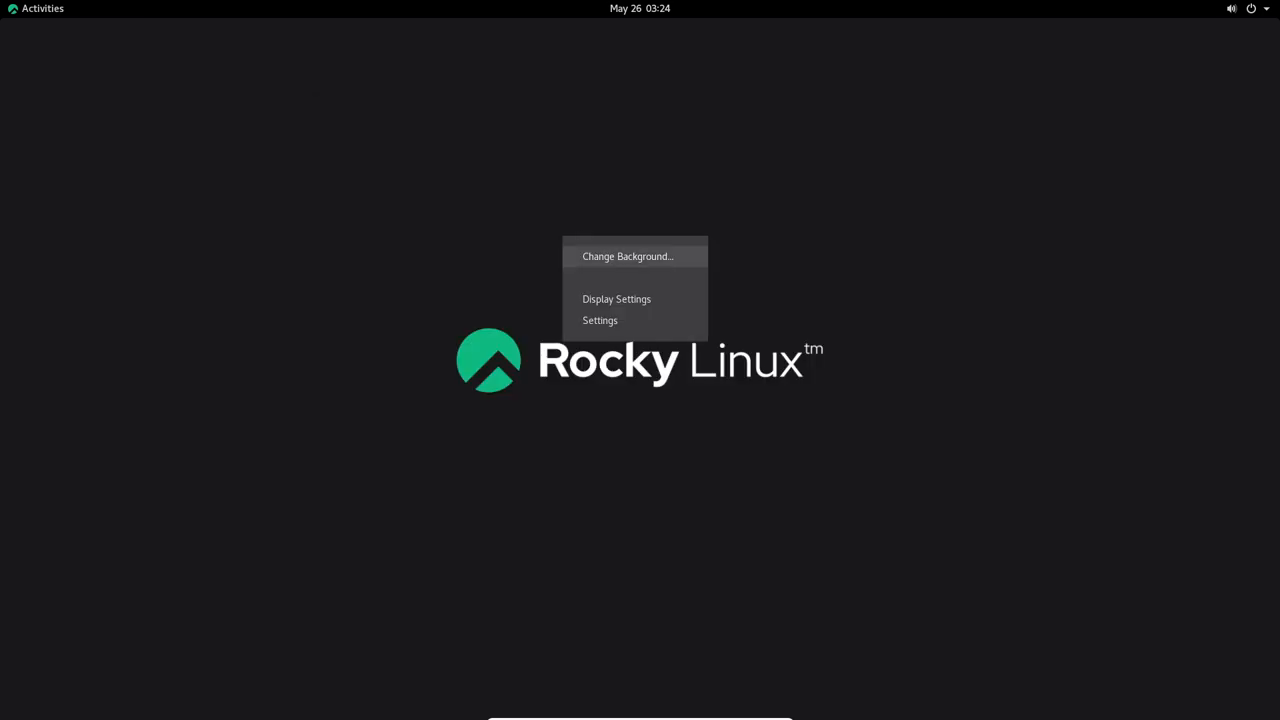
# Browse the Wallpapers, Pictures and Colors background choices and cancel without changing the background.
pyautogui.click(628, 256)
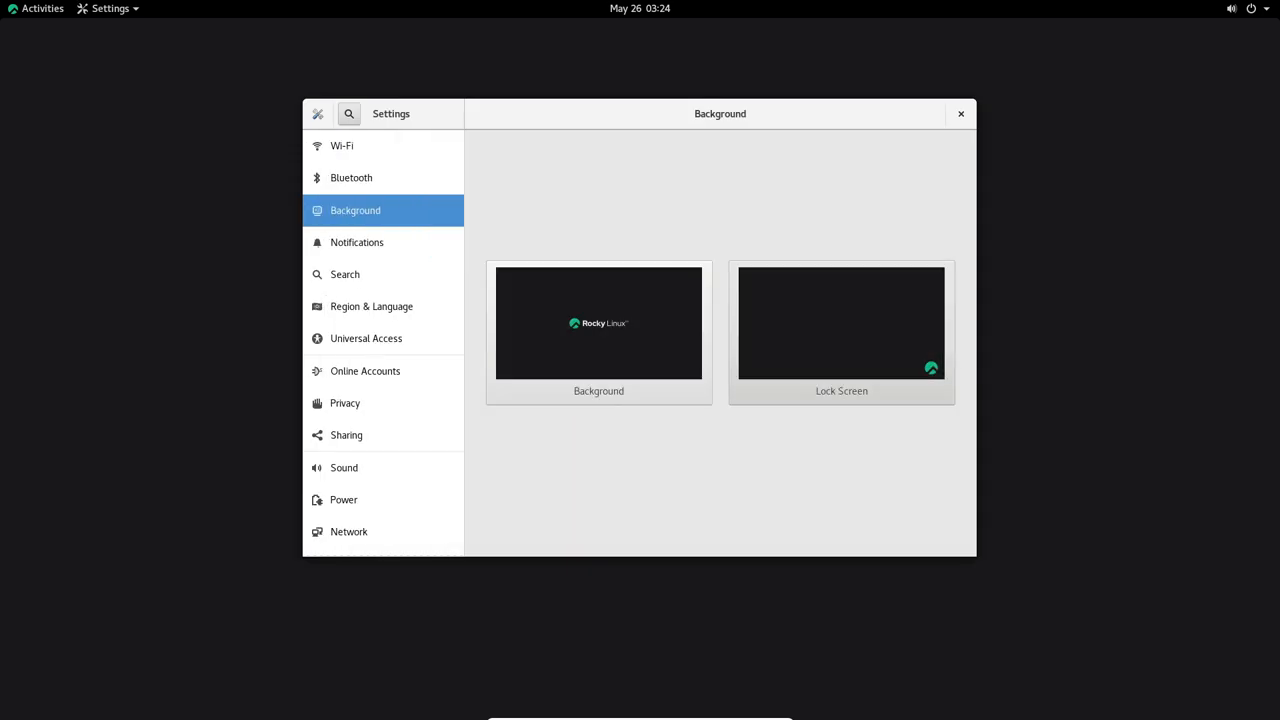
pyautogui.click(598, 322)
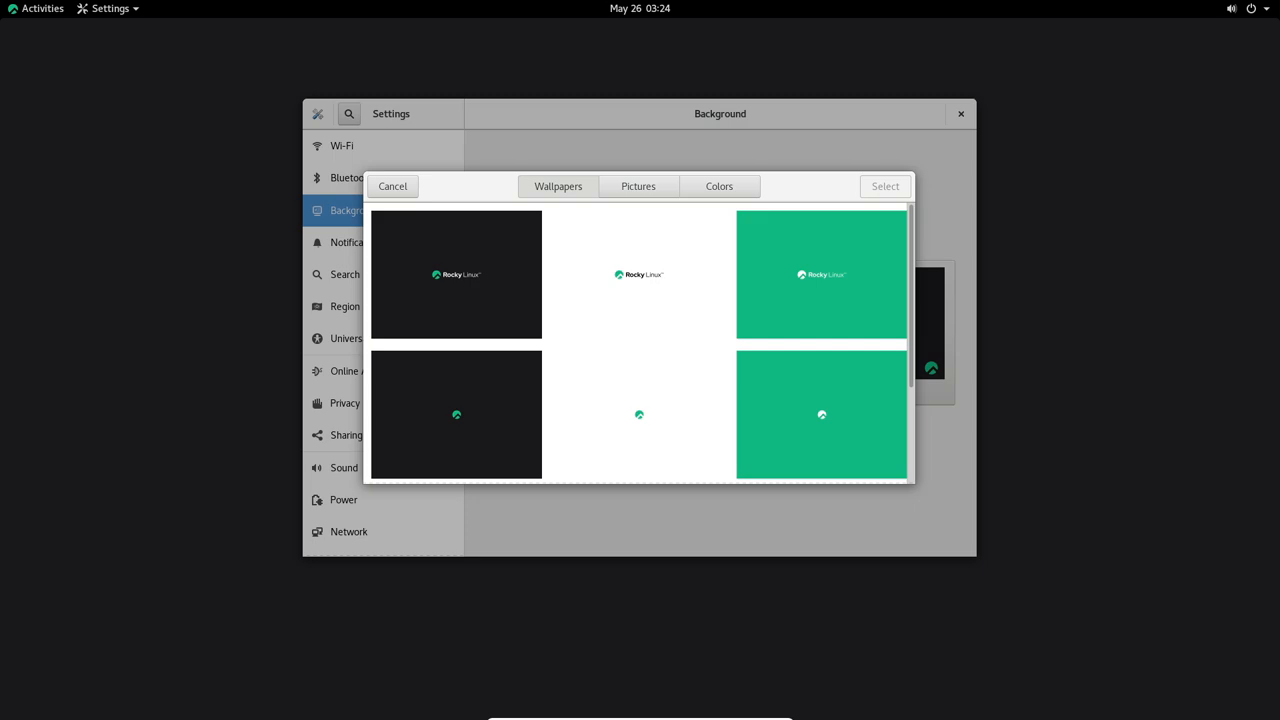
pyautogui.scroll(-3)
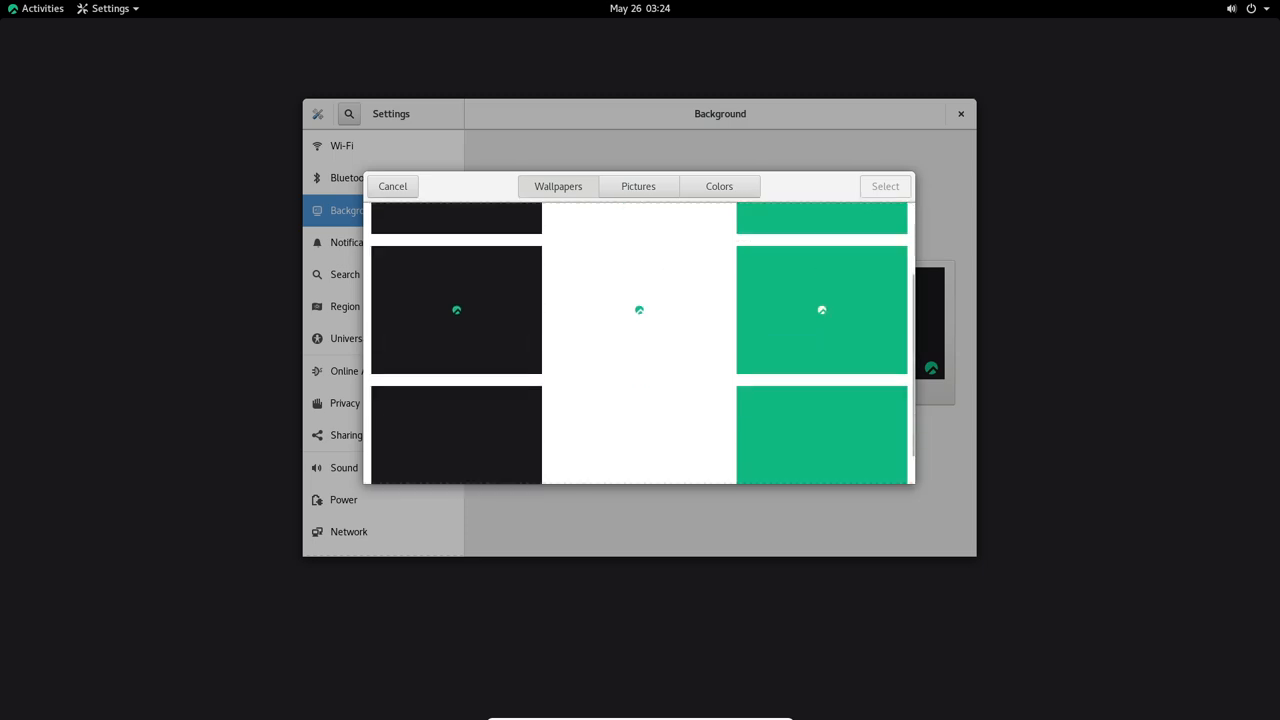
pyautogui.click(638, 186)
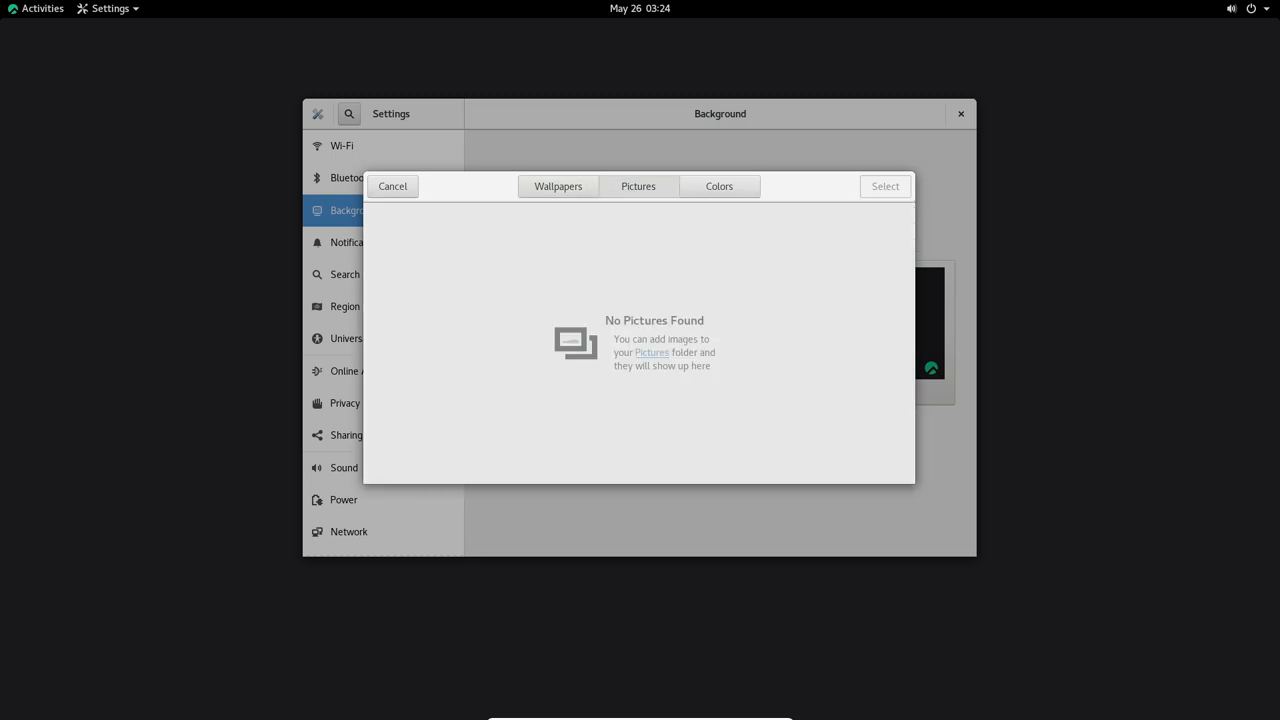
pyautogui.click(718, 186)
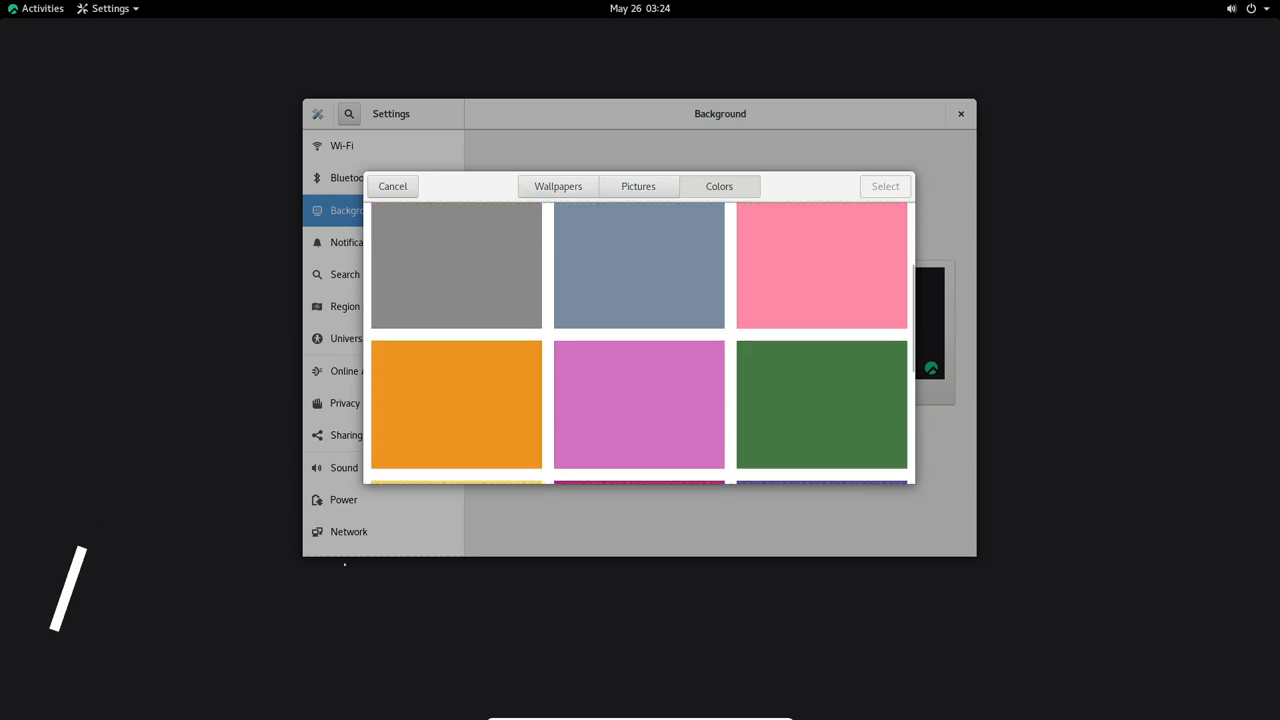
pyautogui.scroll(-3)
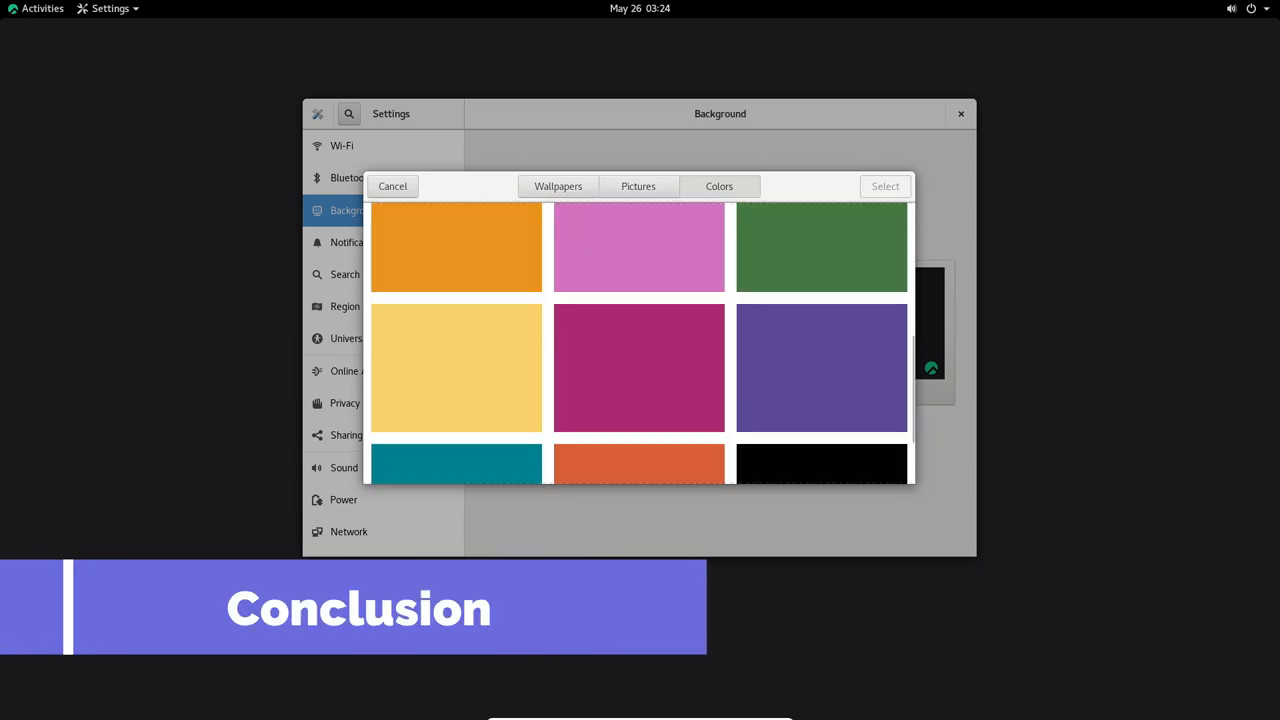
pyautogui.click(556, 186)
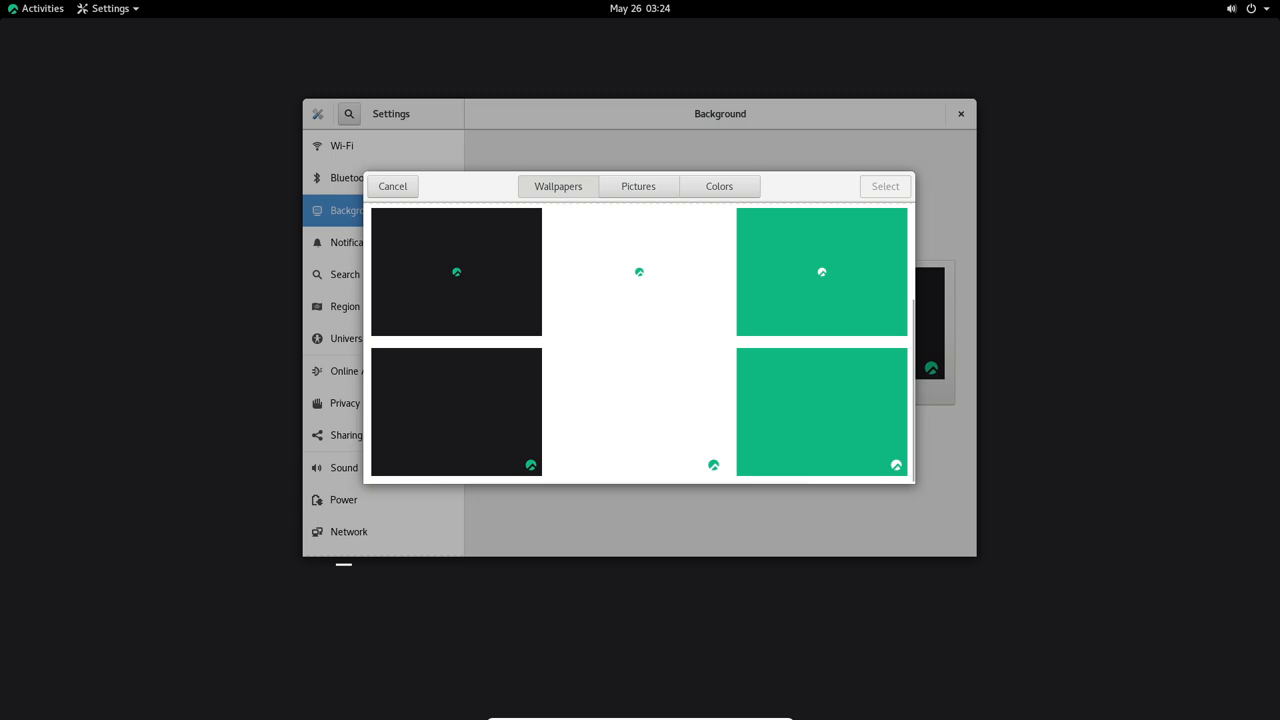
pyautogui.click(392, 186)
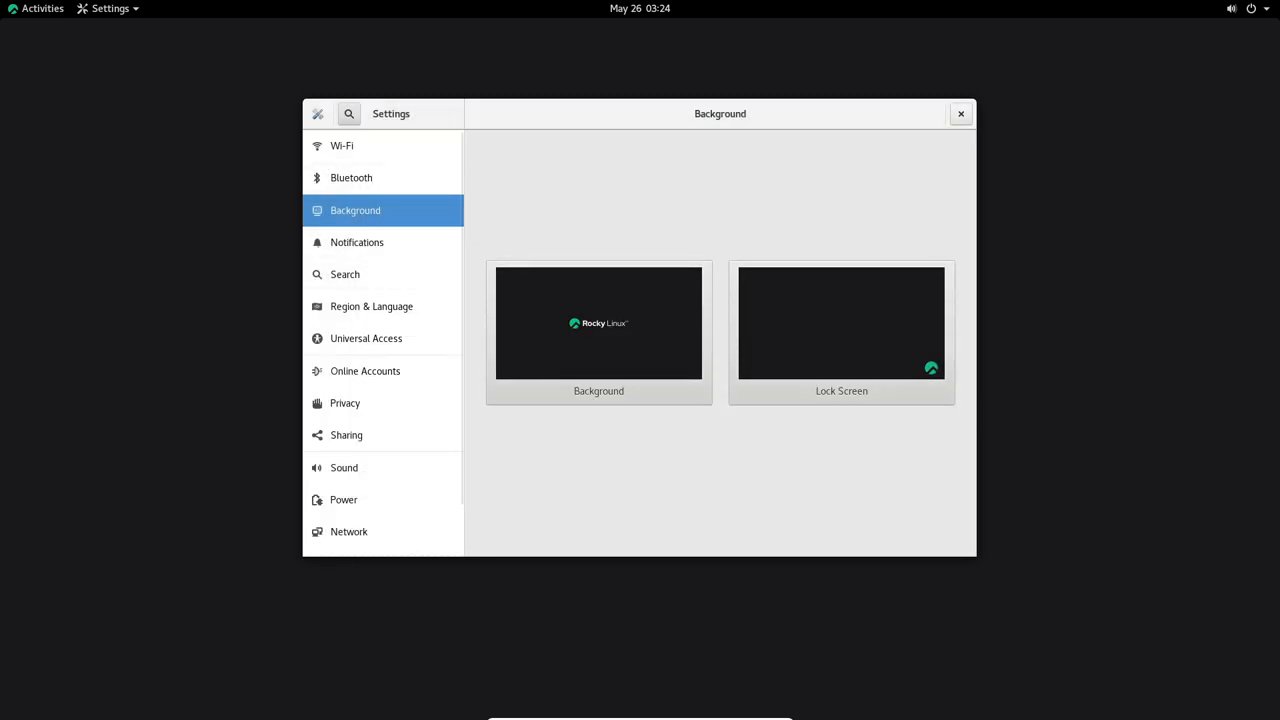
# Close Settings and launch GNOME Software from the Activities dash.
pyautogui.click(960, 112)
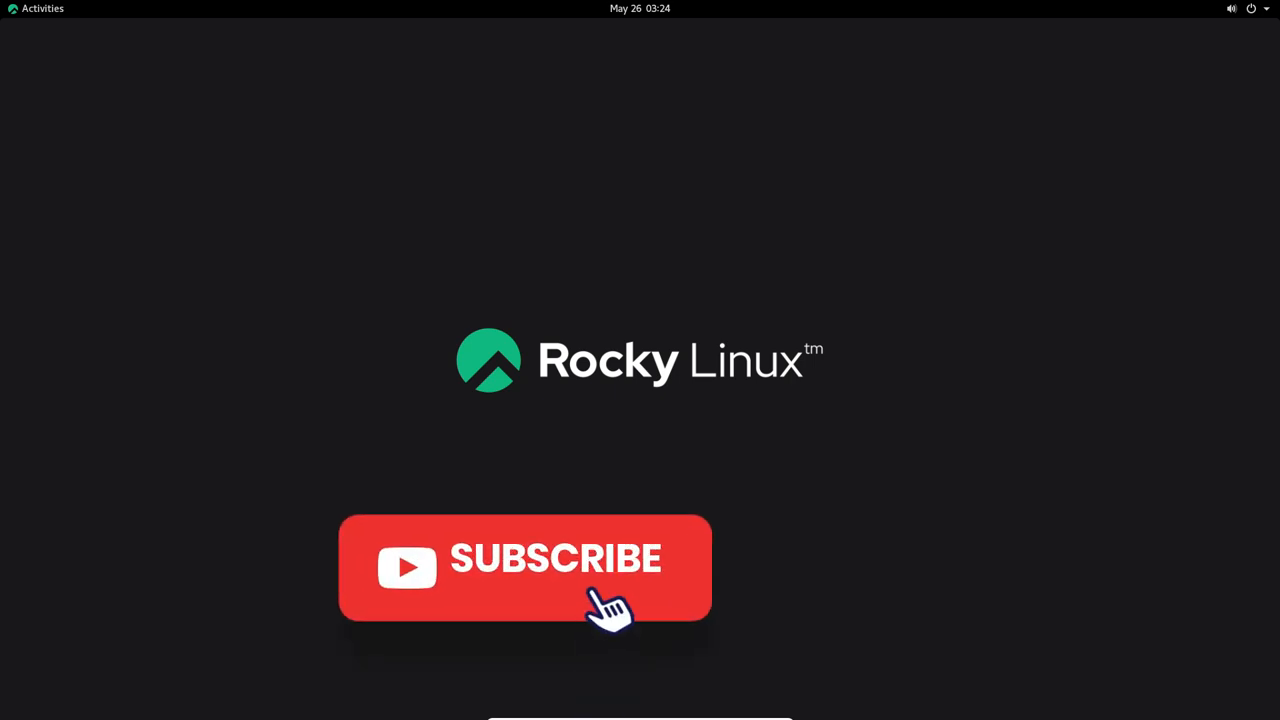
pyautogui.click(42, 8)
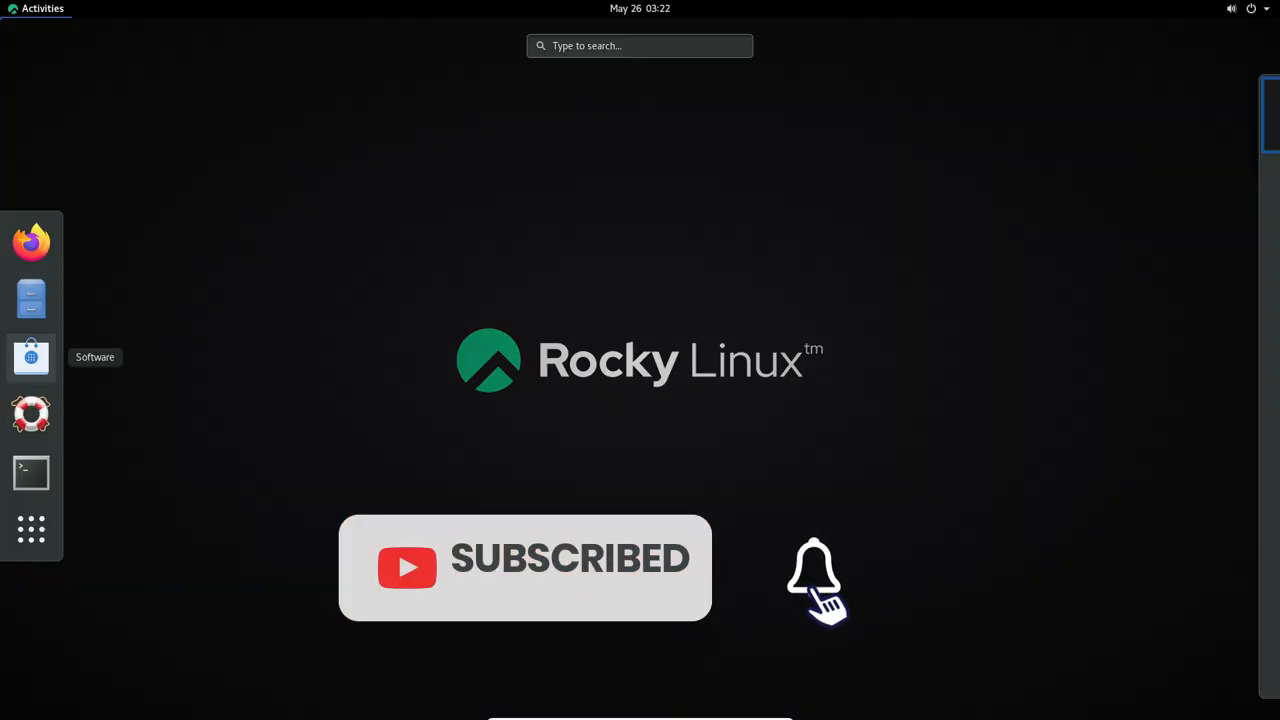
pyautogui.click(32, 356)
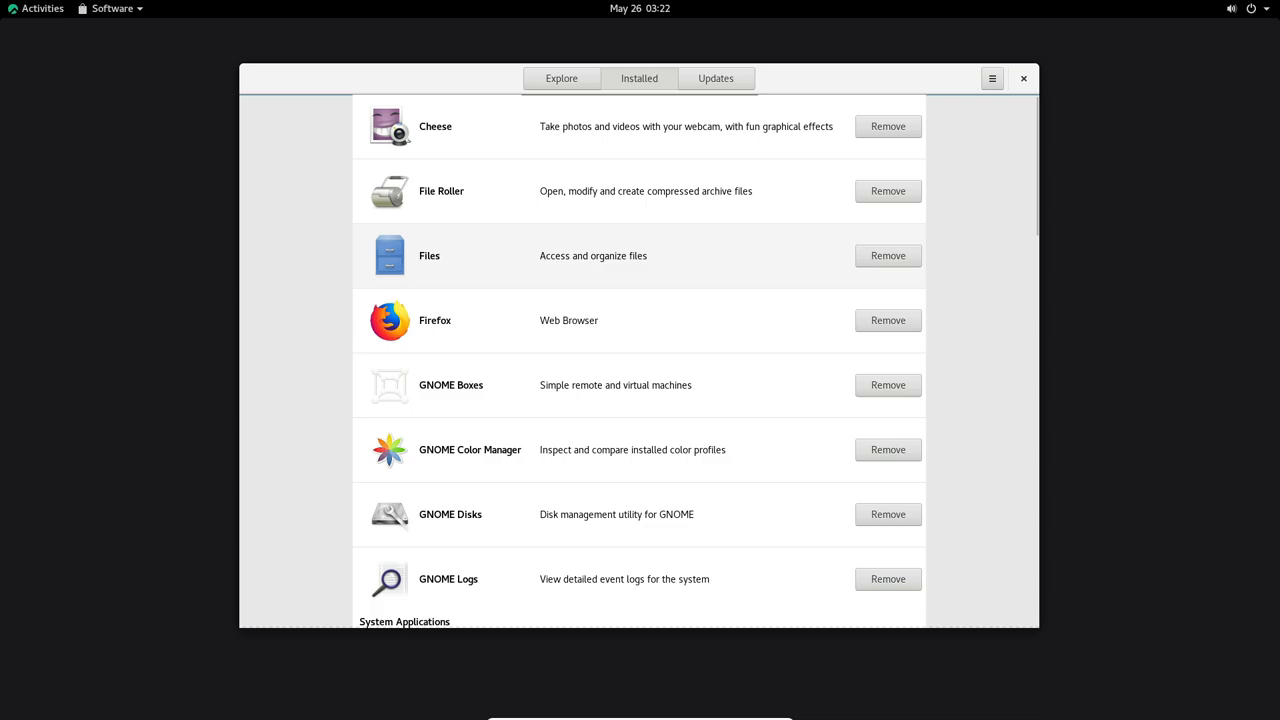
# Scroll through Software's Installed list down to the add-ons section.
pyautogui.scroll(-3)
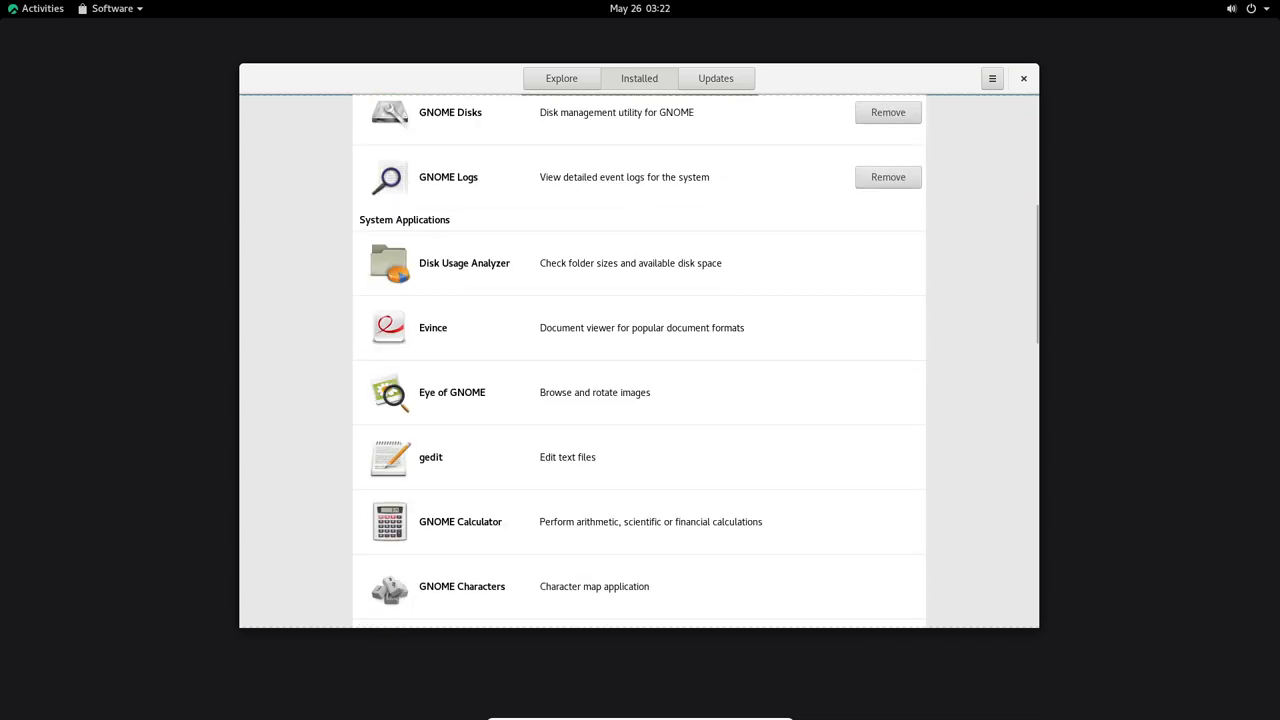
pyautogui.scroll(-3)
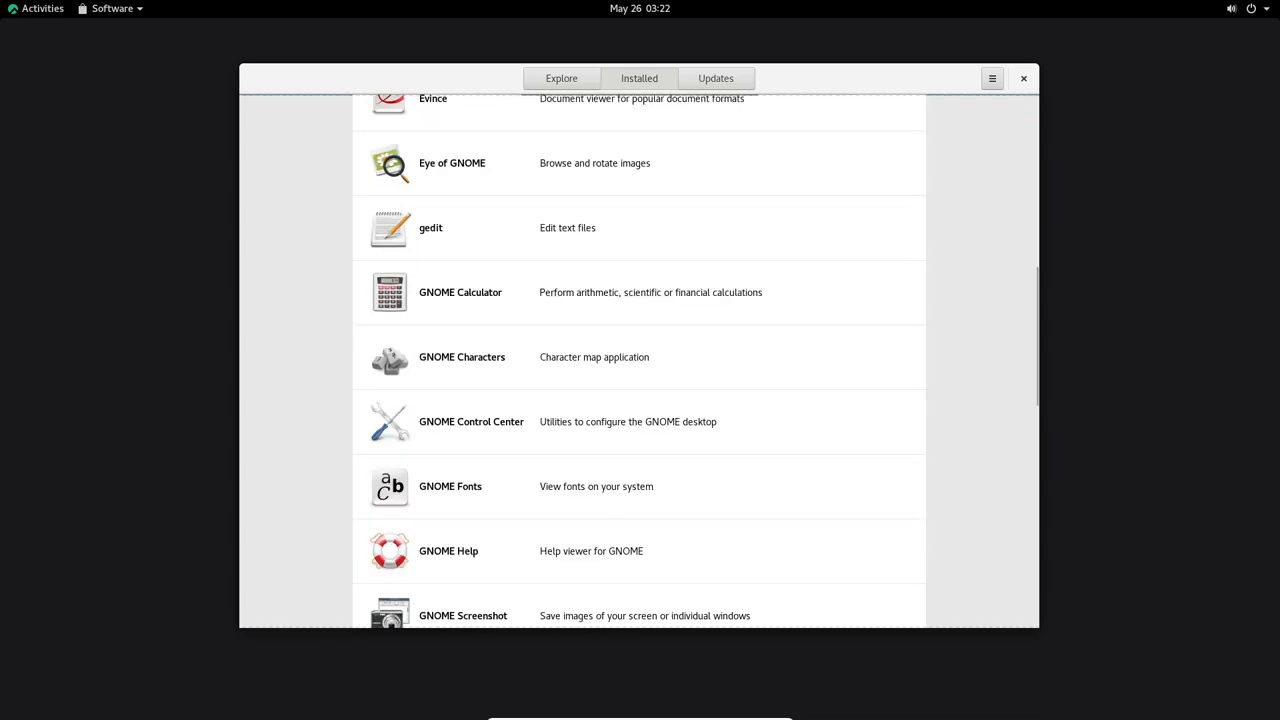
pyautogui.scroll(-3)
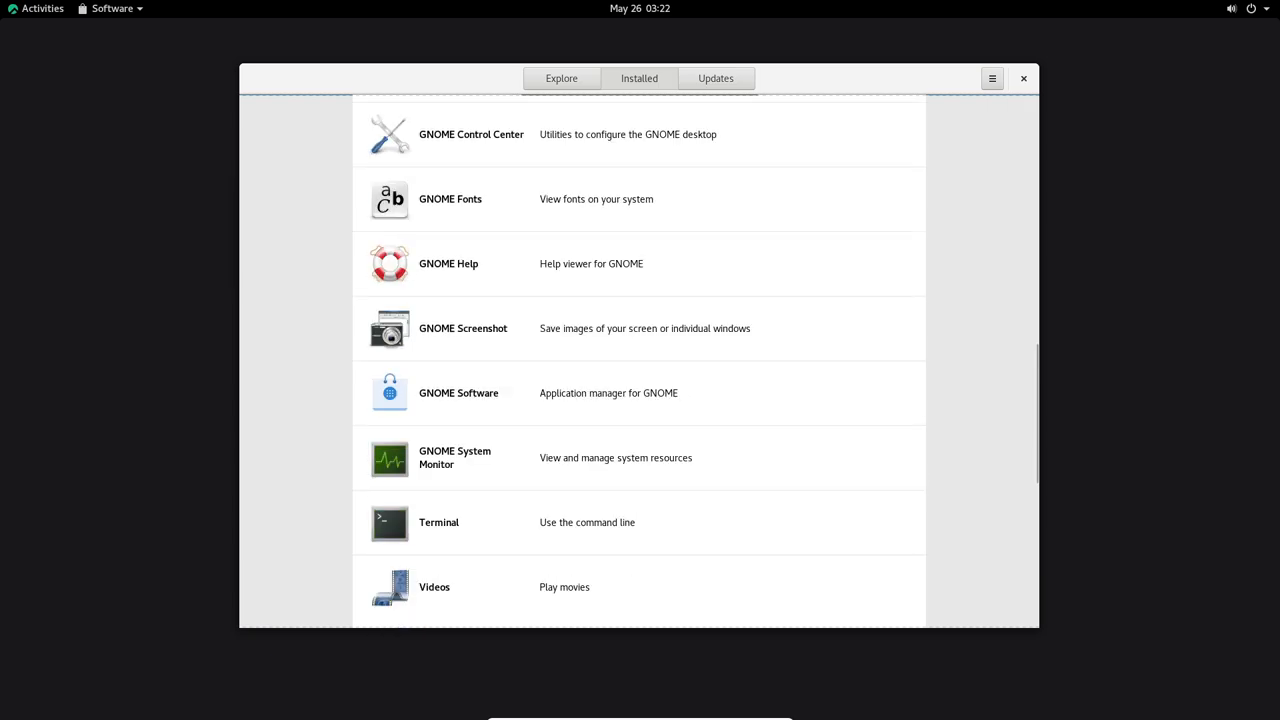
pyautogui.scroll(-3)
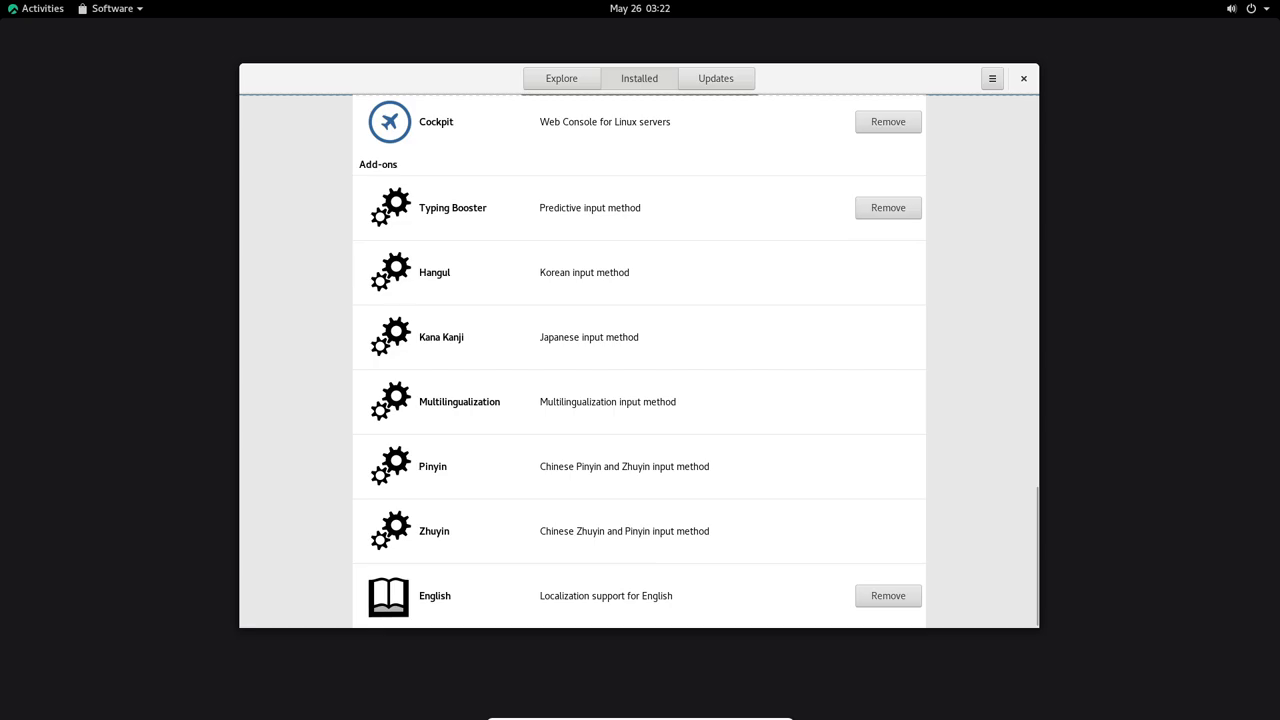
# Launch System Monitor from Activities and show its Resources history graphs.
pyautogui.click(42, 8)
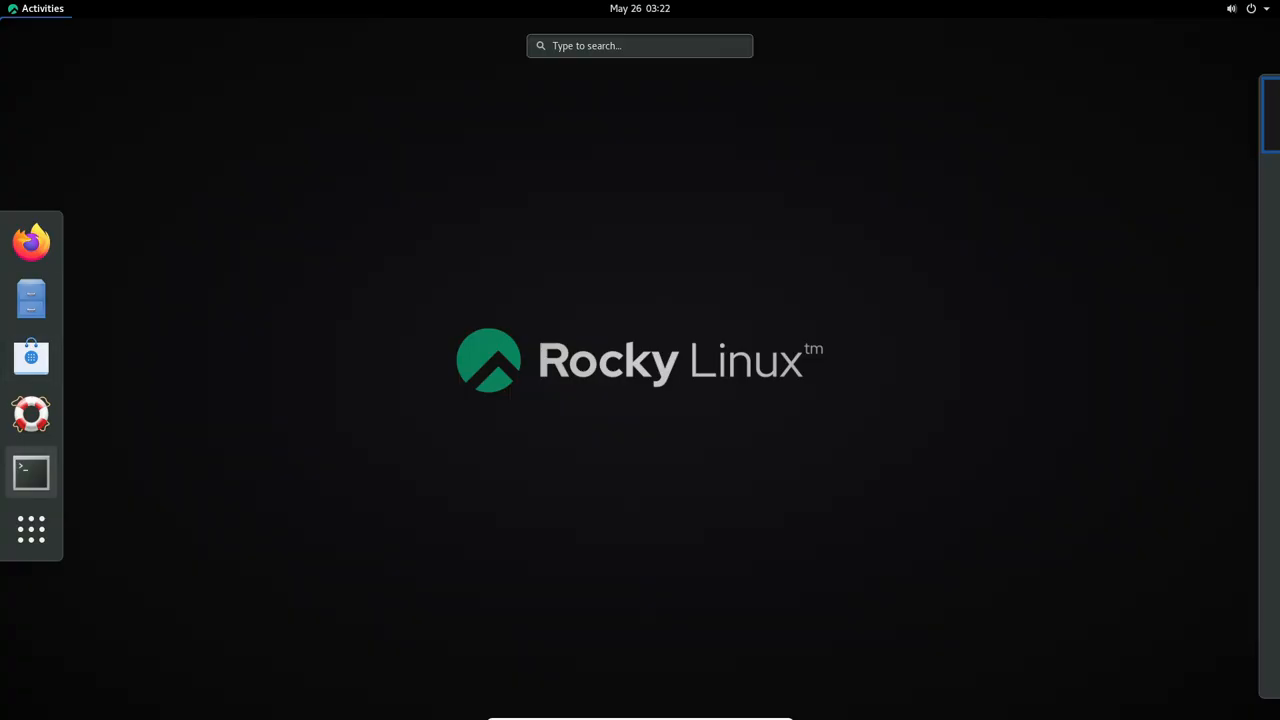
pyautogui.click(32, 528)
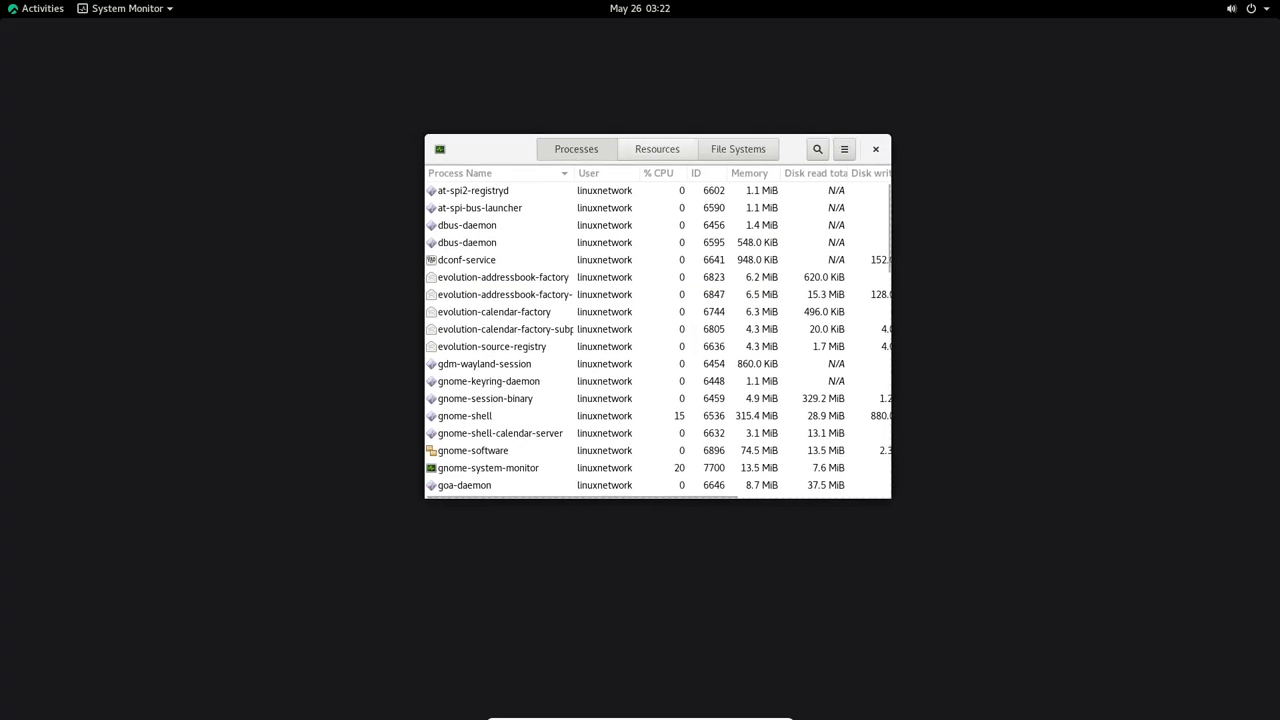
pyautogui.click(656, 148)
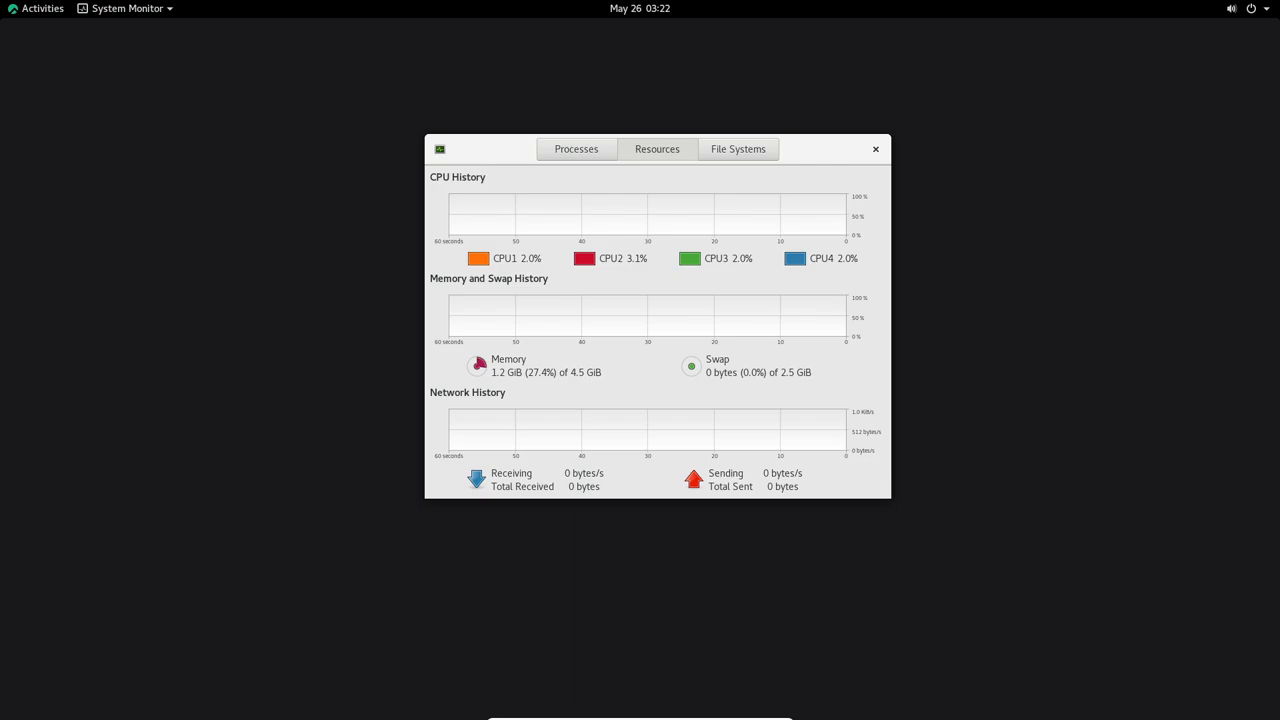